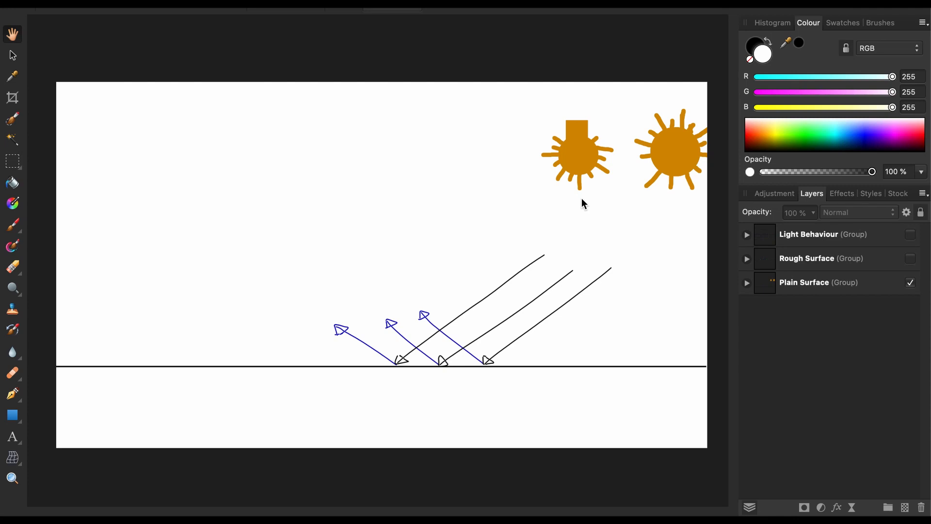
mouse_move(666, 152)
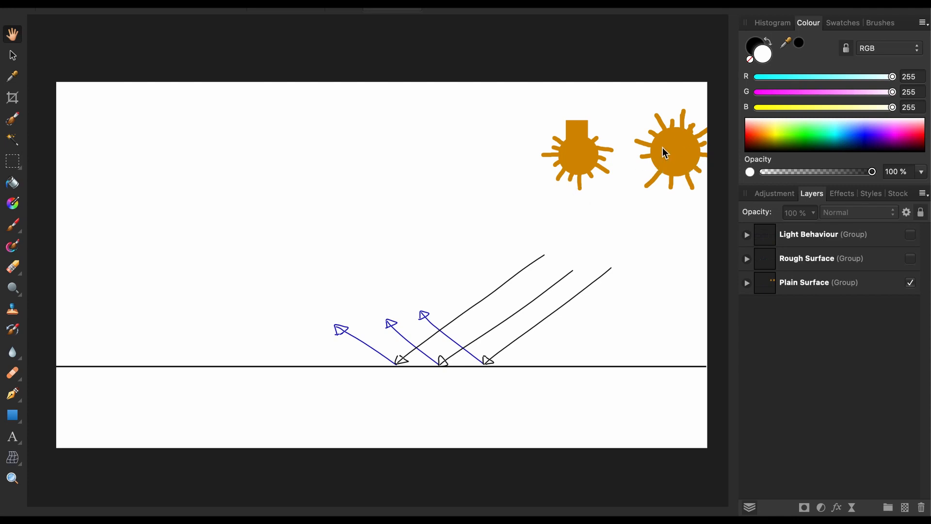
mouse_move(664, 169)
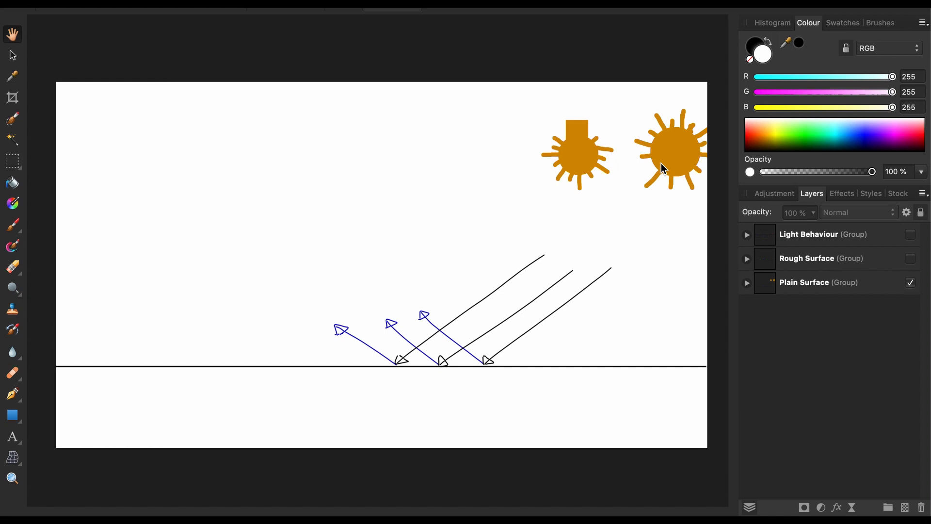
mouse_move(590, 129)
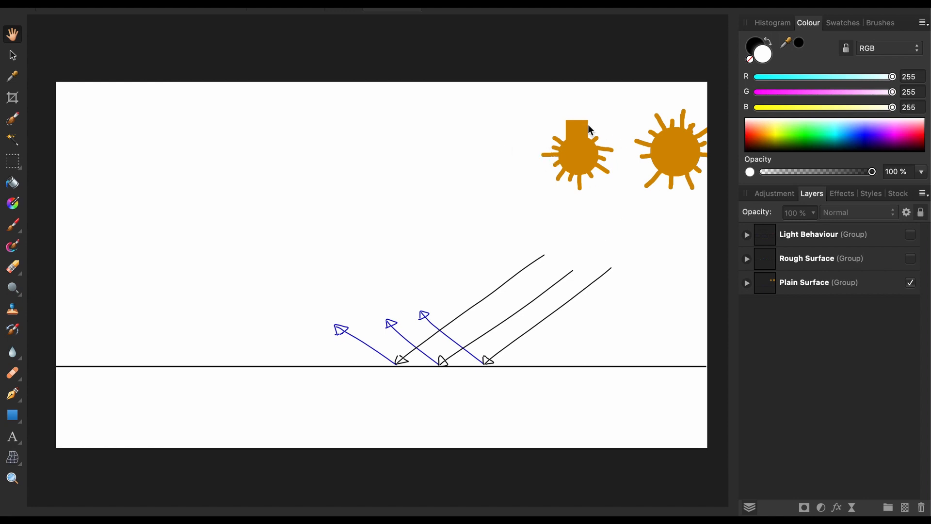
mouse_move(580, 260)
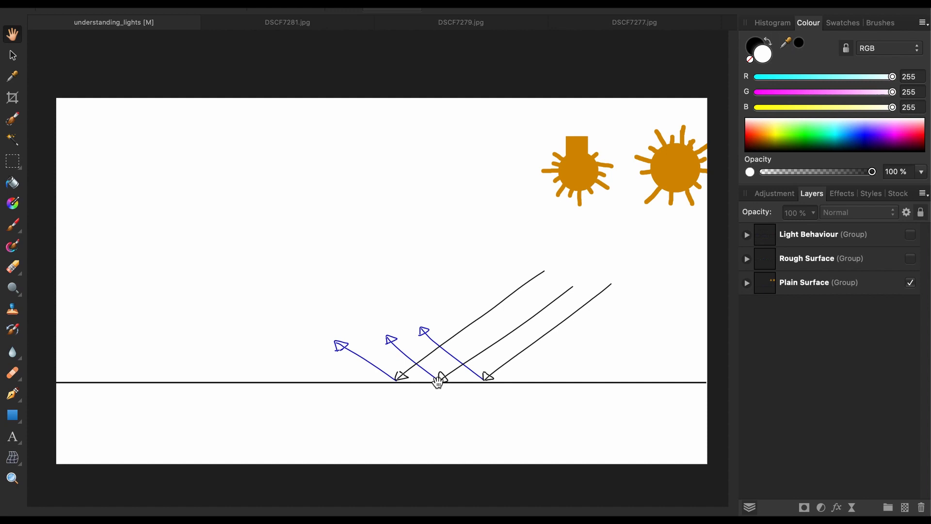
mouse_move(437, 381)
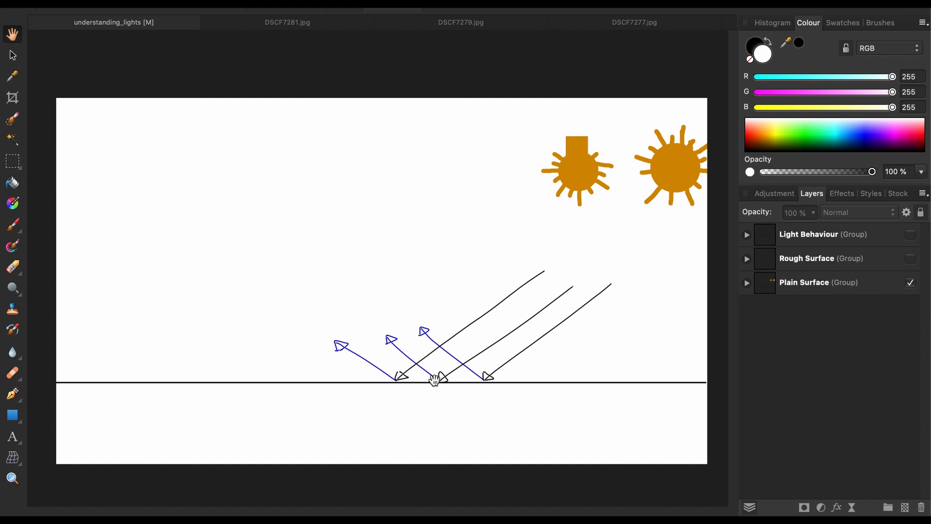
mouse_move(431, 382)
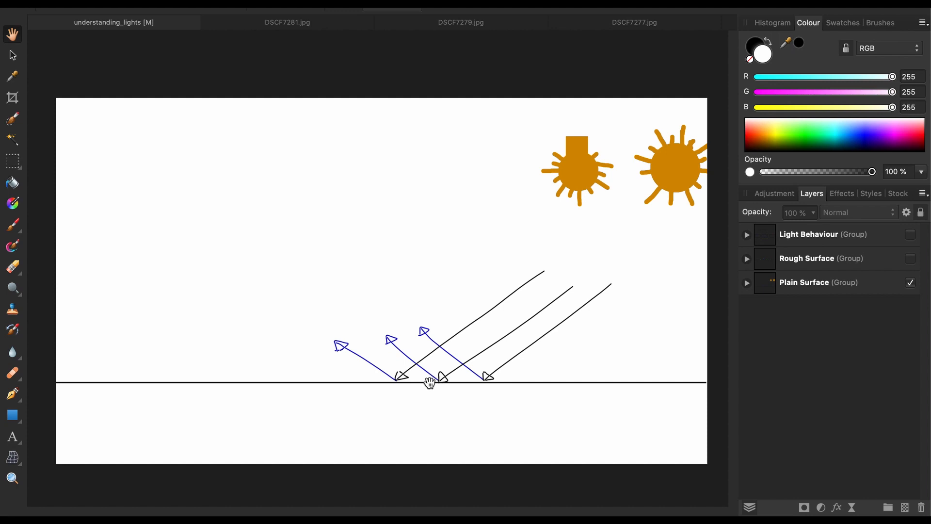
mouse_move(429, 388)
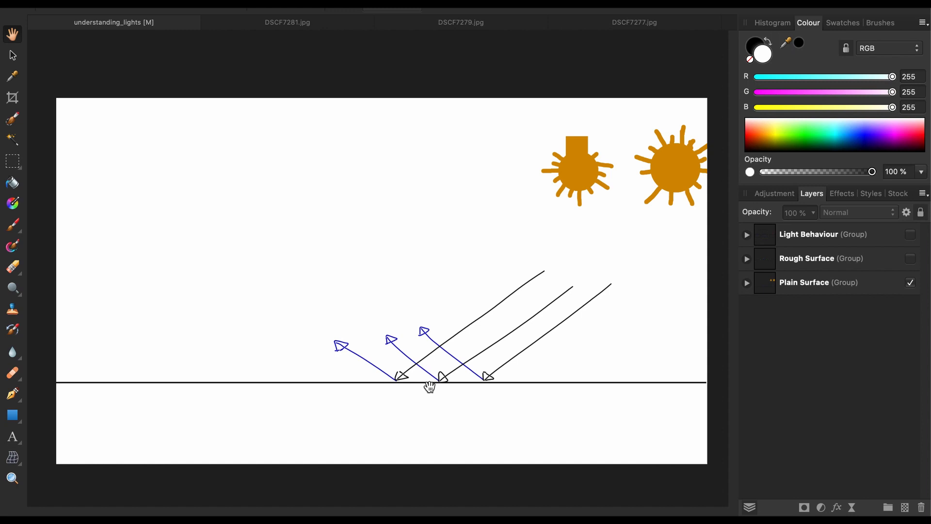
mouse_move(468, 359)
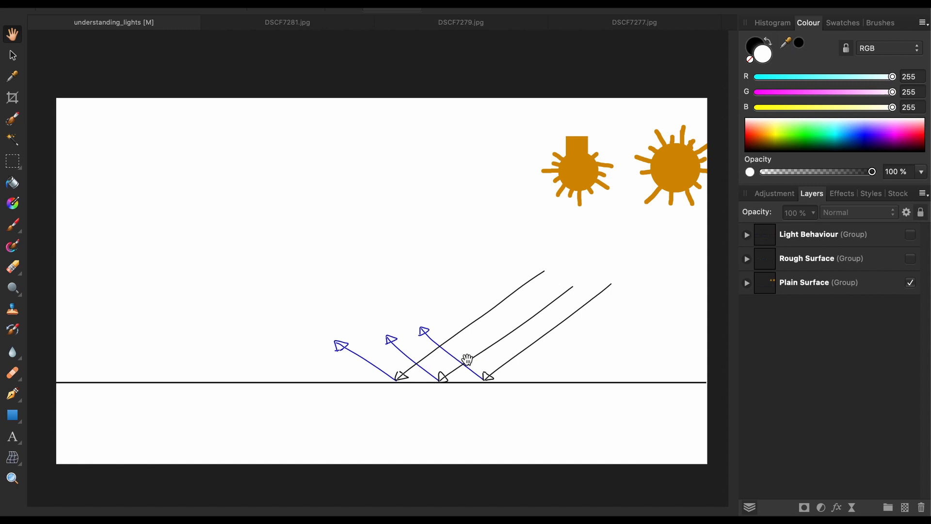
mouse_move(376, 336)
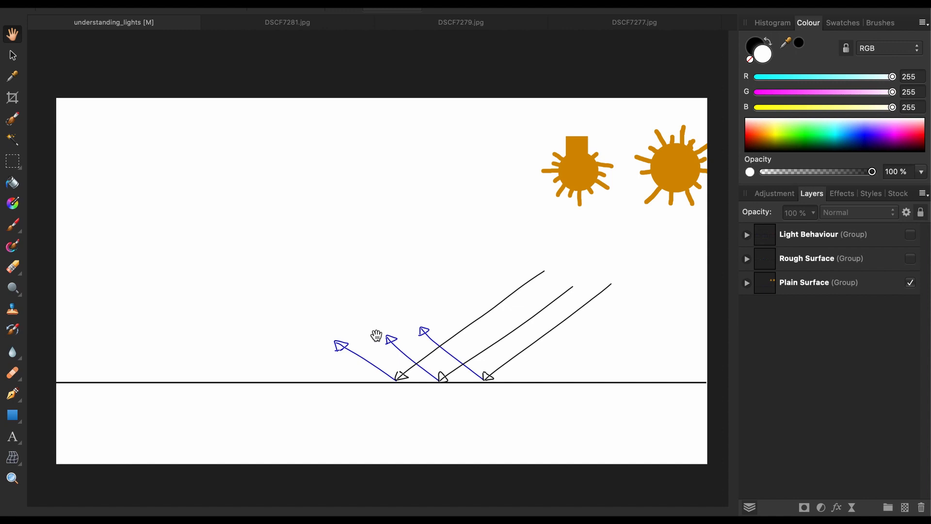
mouse_move(429, 380)
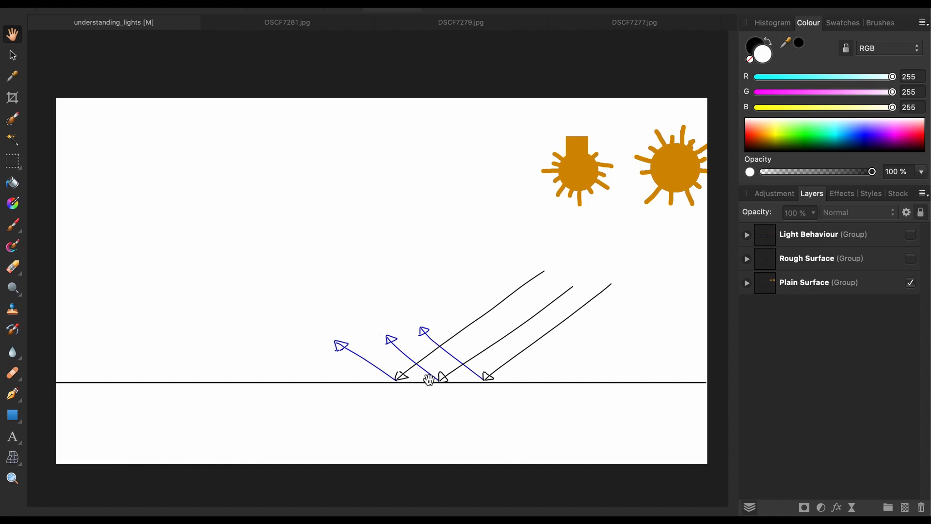
mouse_move(439, 362)
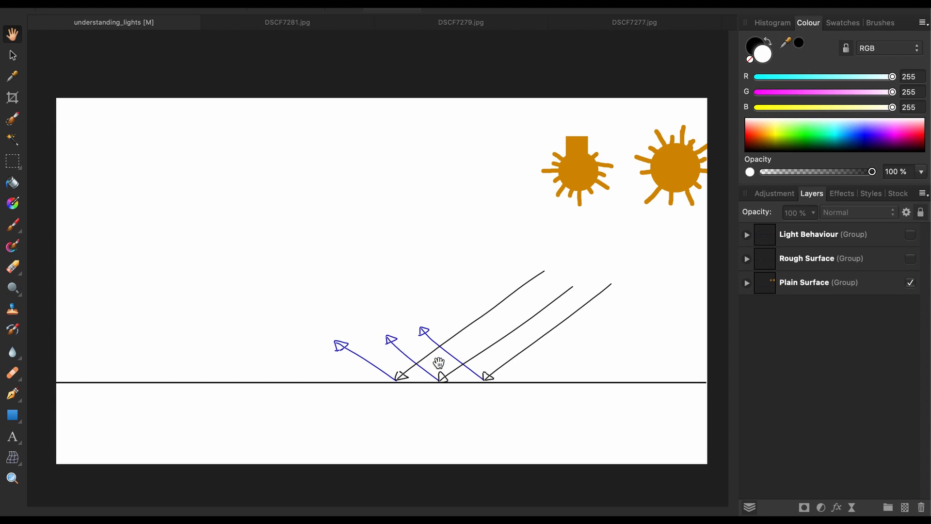
mouse_move(355, 329)
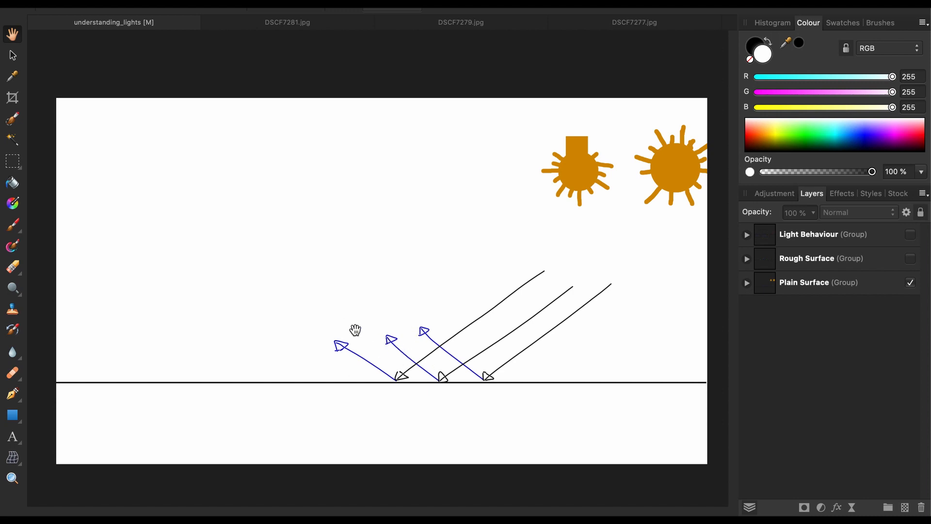
mouse_move(395, 375)
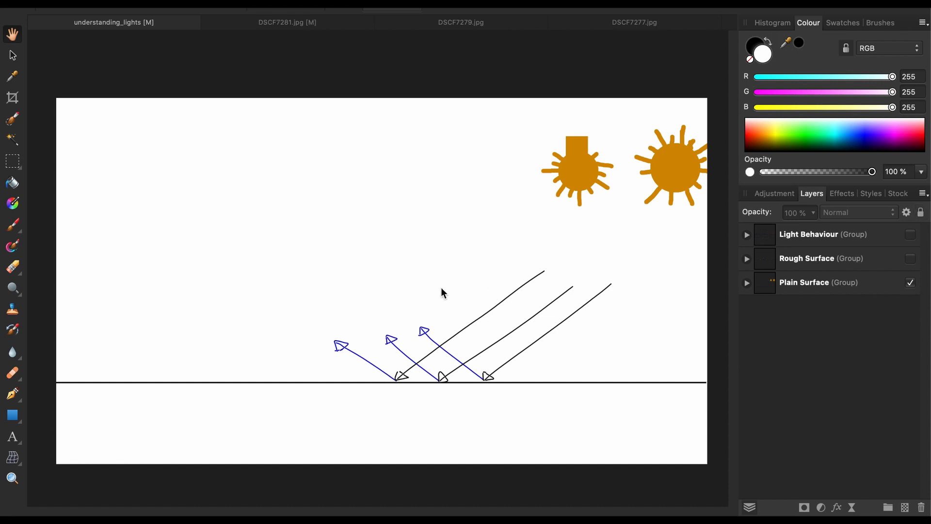
Step: Switch to the DSCF7281.jpg kettle photo document
click(287, 23)
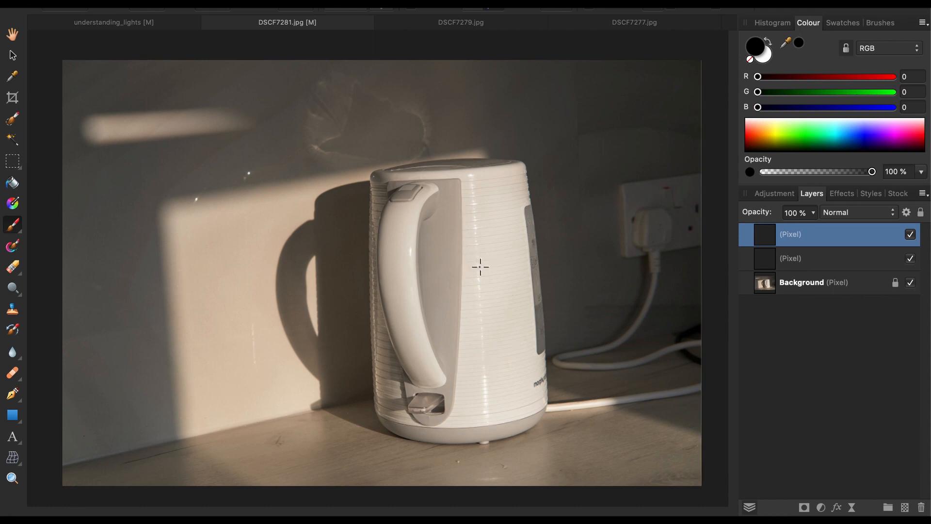
mouse_move(522, 235)
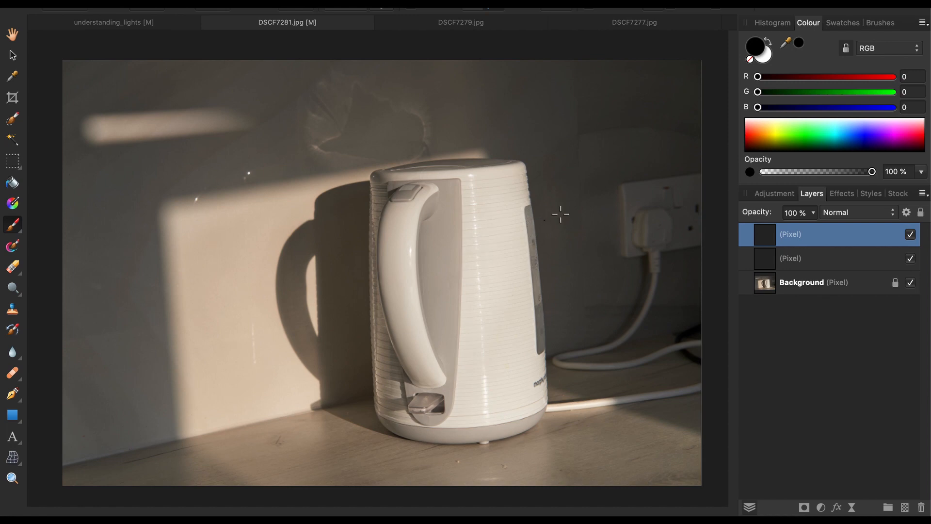
mouse_move(655, 176)
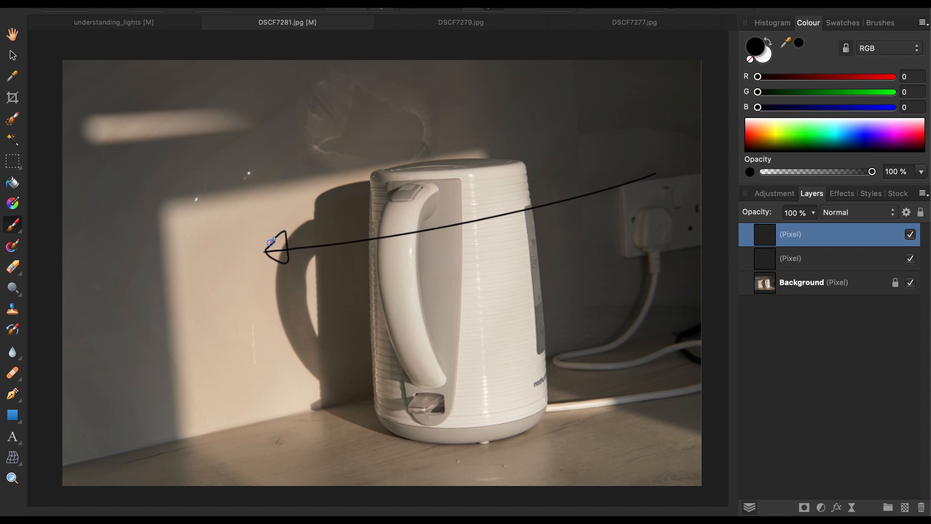
mouse_move(506, 195)
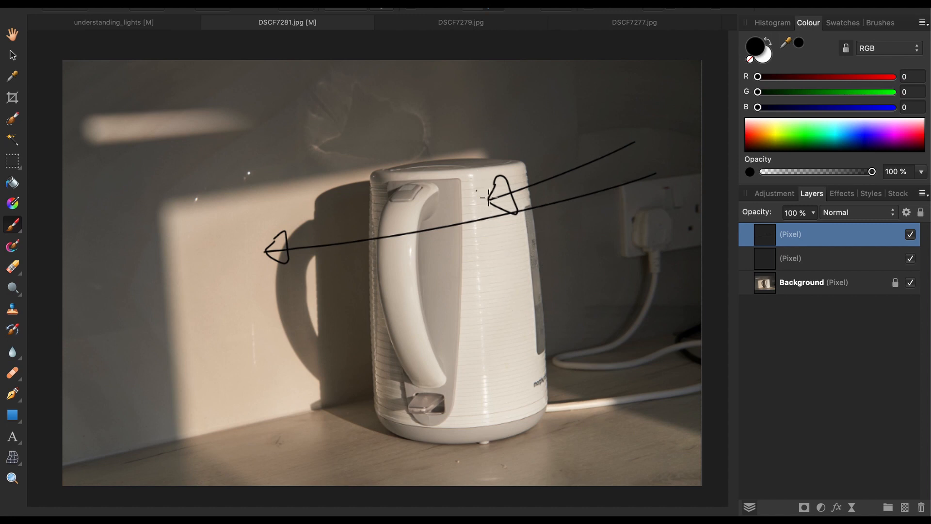
mouse_move(487, 263)
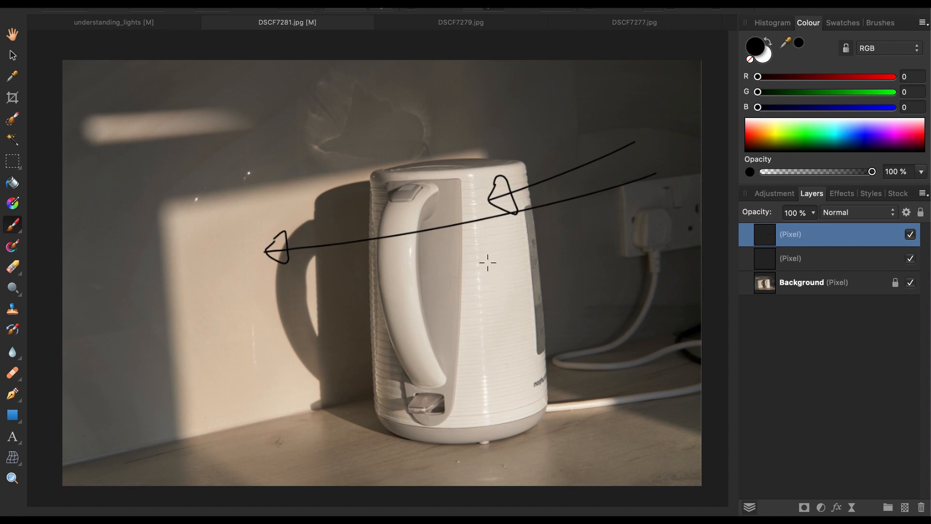
mouse_move(249, 260)
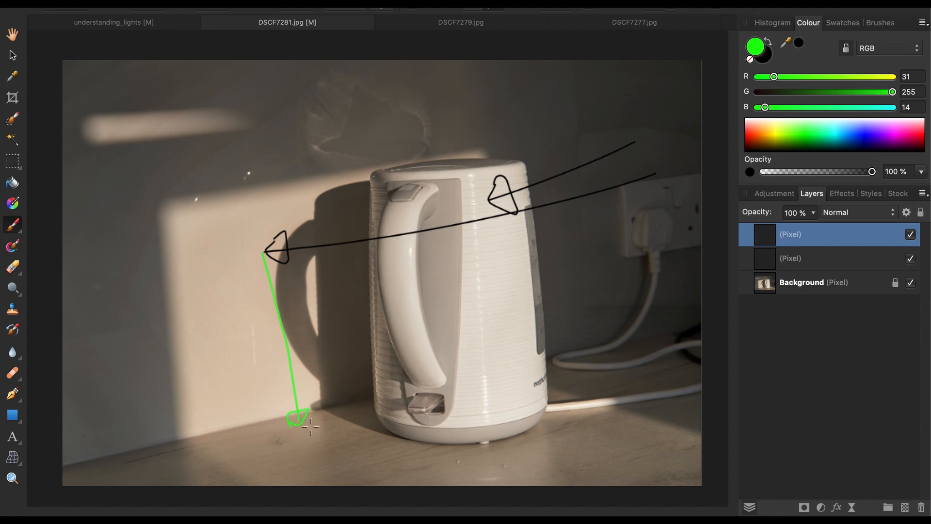
mouse_move(293, 447)
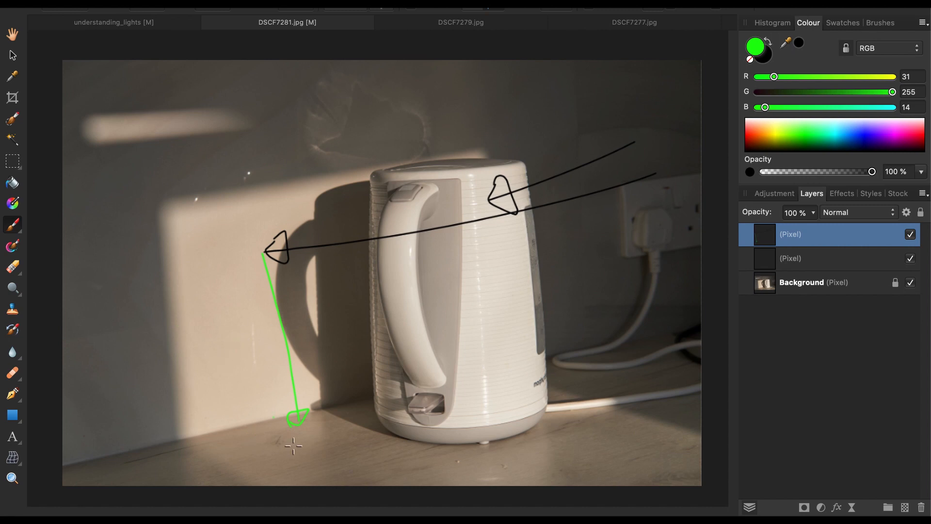
mouse_move(291, 465)
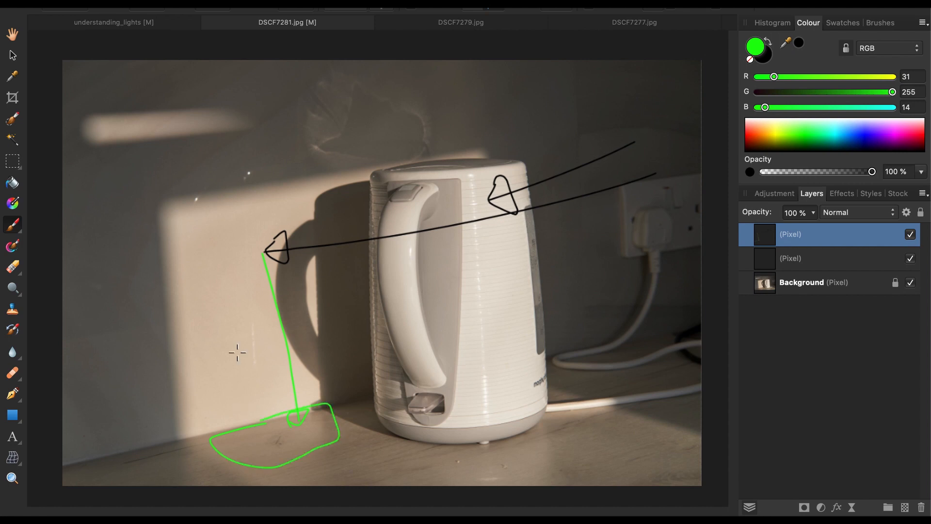
mouse_move(242, 353)
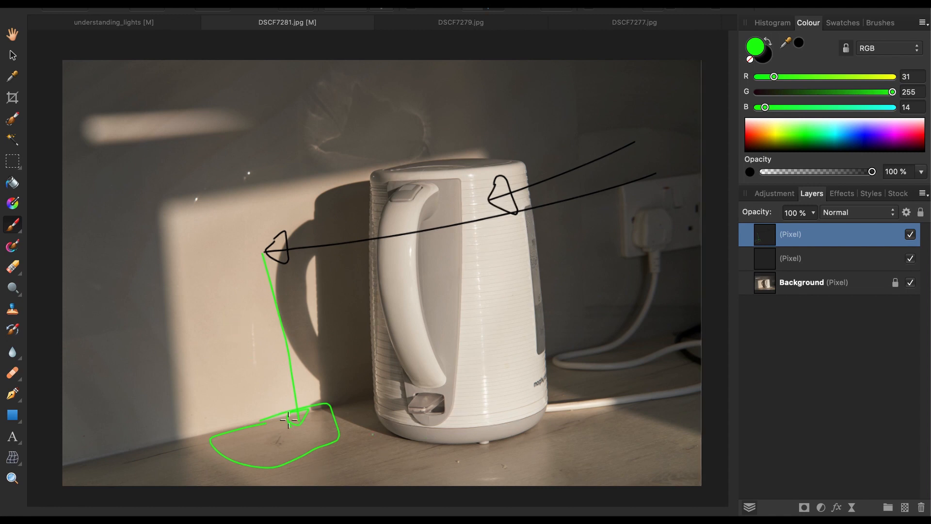
Step: Select the top pixel layer to hold the green light-path strokes
click(798, 42)
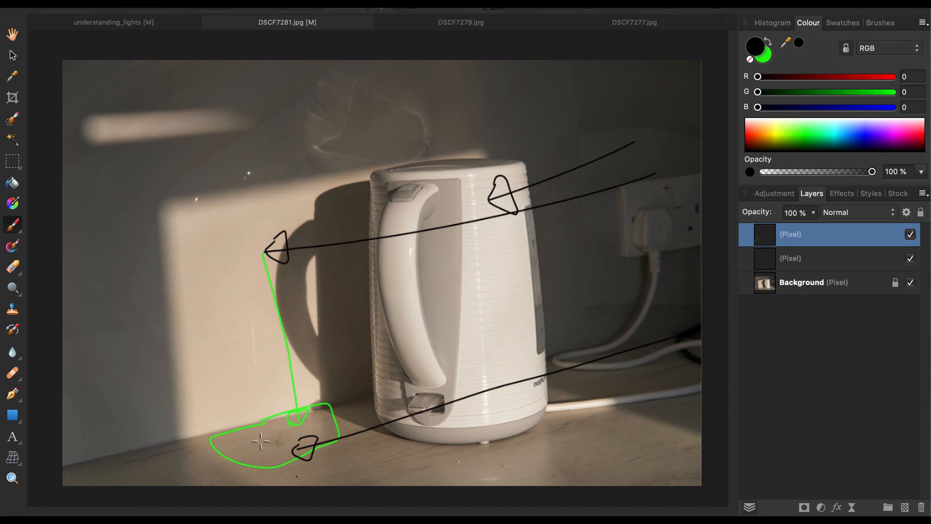
mouse_move(366, 441)
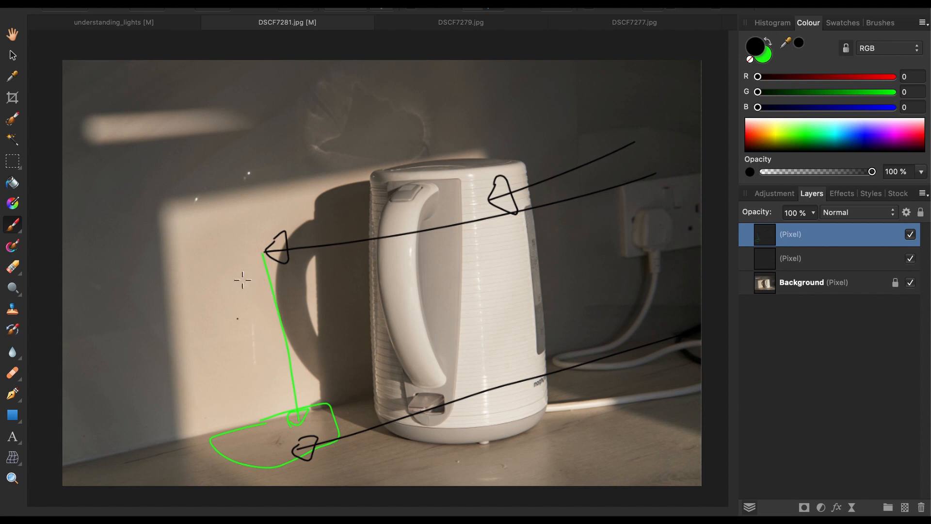
mouse_move(272, 446)
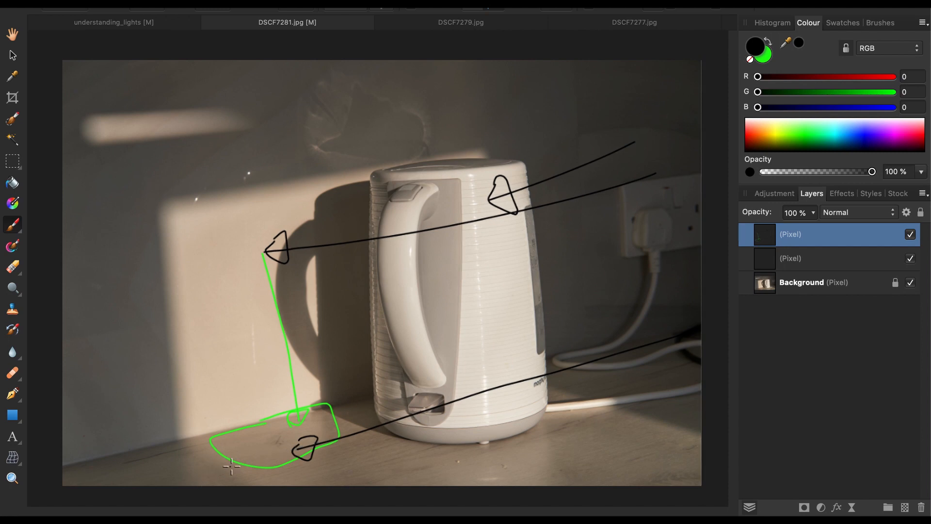
mouse_move(196, 308)
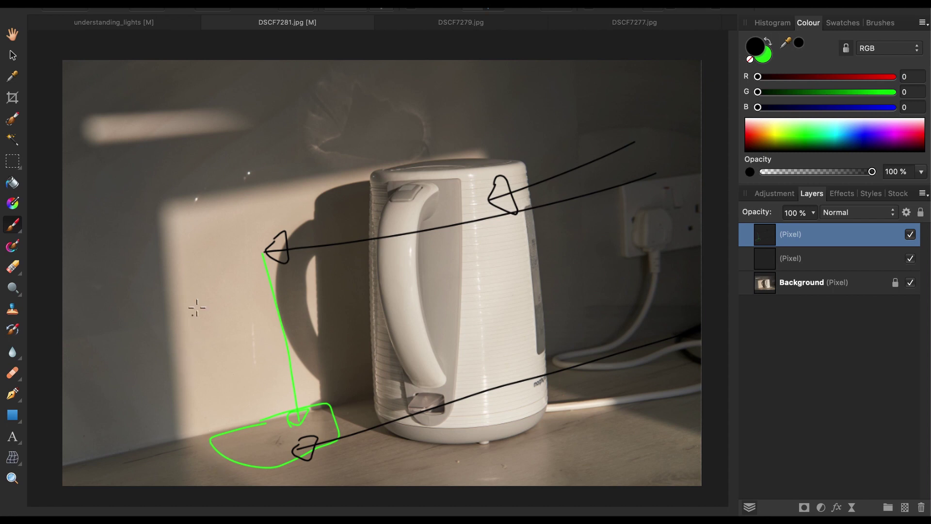
mouse_move(212, 346)
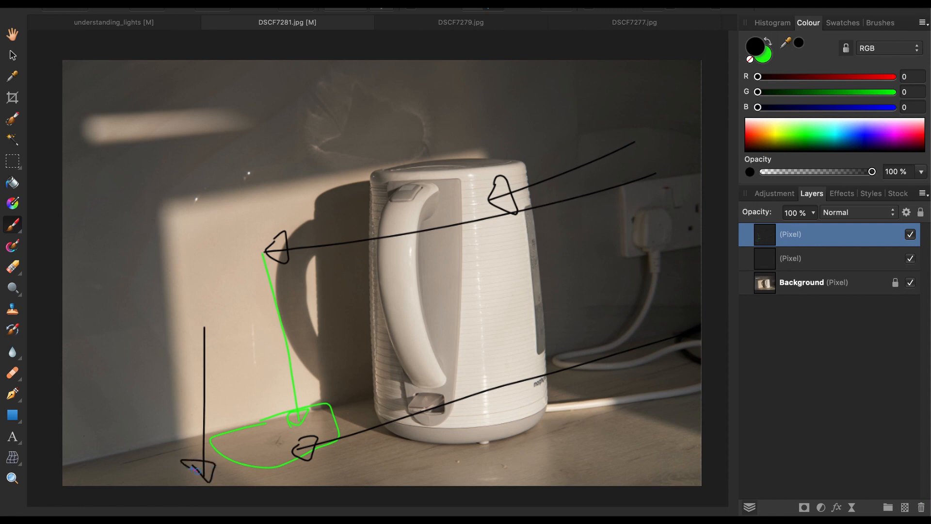
mouse_move(382, 409)
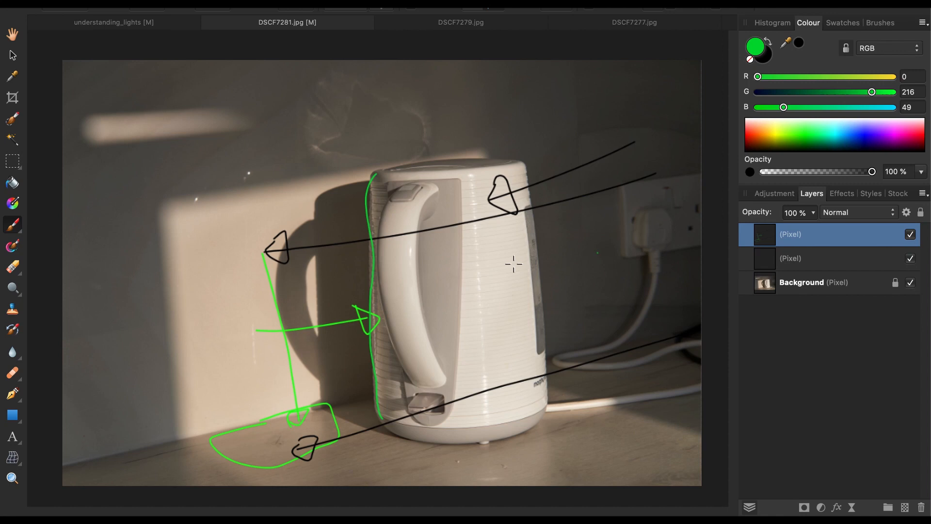
mouse_move(403, 333)
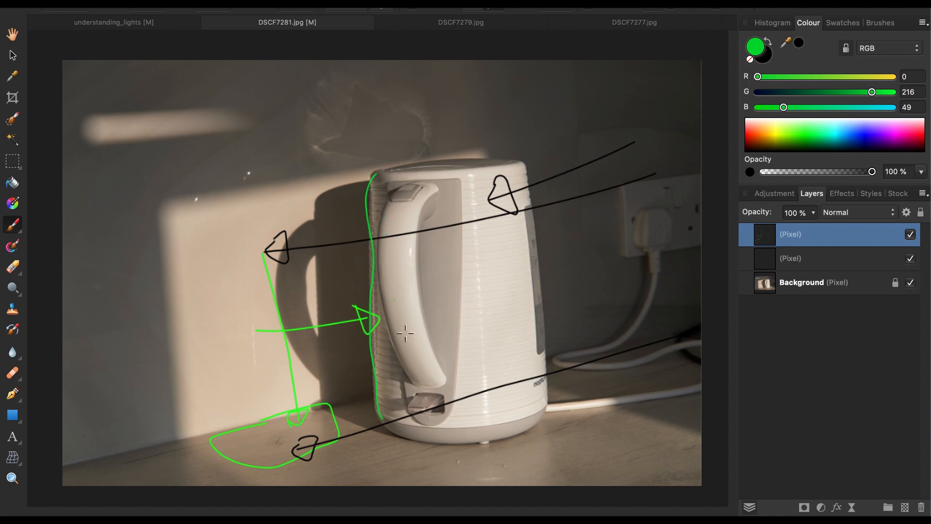
mouse_move(291, 252)
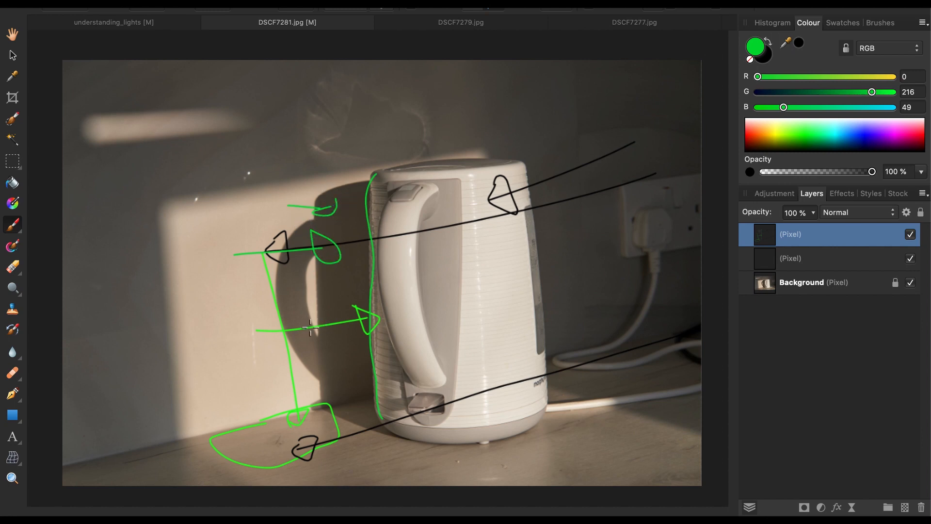
mouse_move(338, 416)
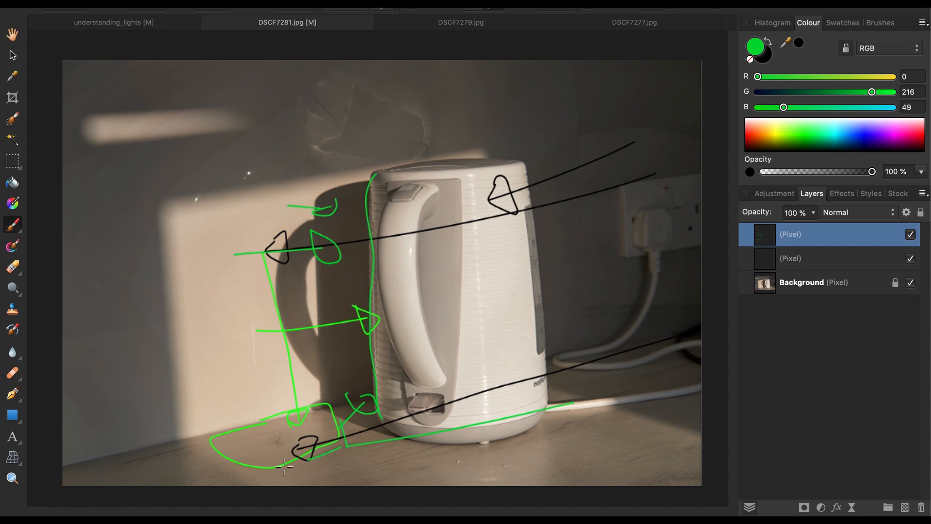
mouse_move(350, 450)
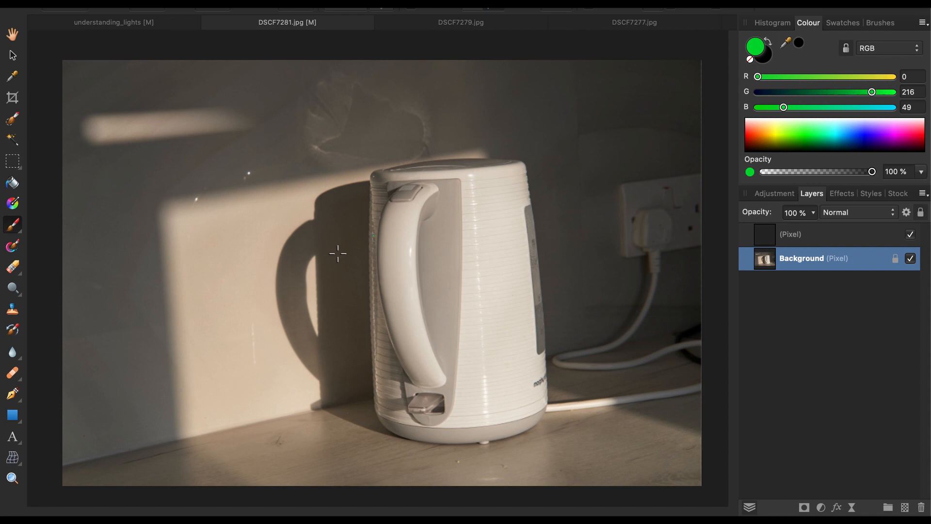
mouse_move(245, 430)
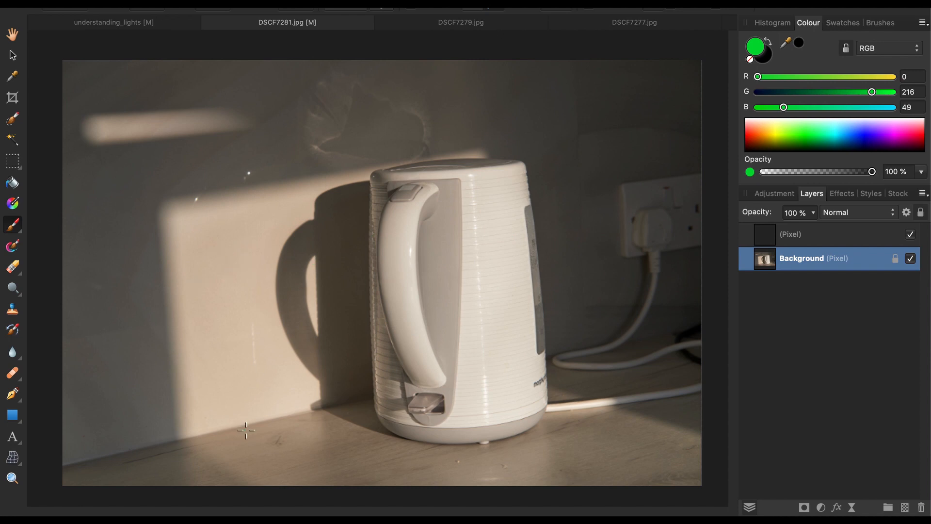
mouse_move(238, 412)
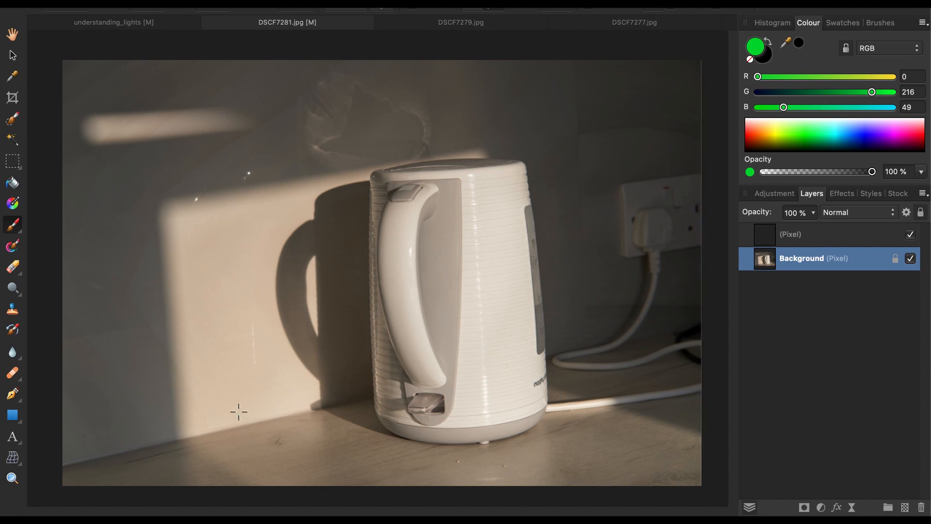
mouse_move(412, 92)
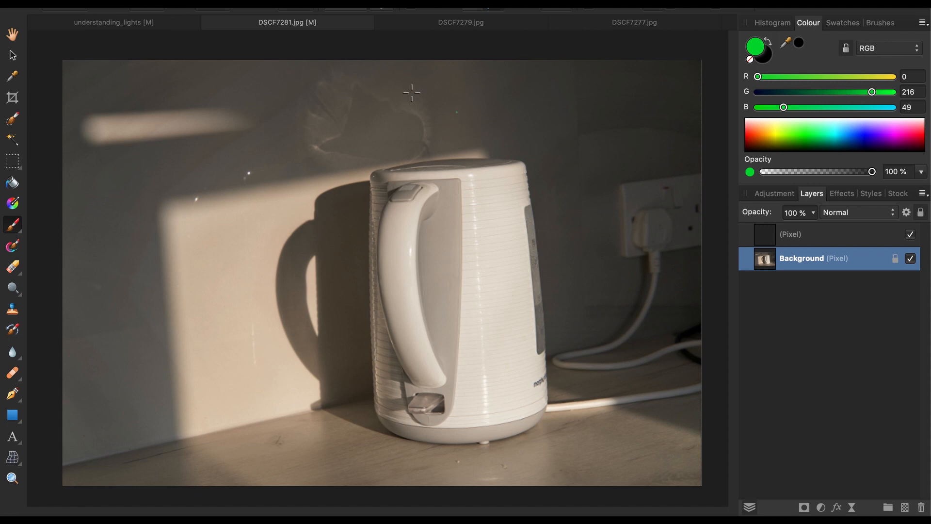
Step: Bring up the understanding_lights diagram document
click(114, 22)
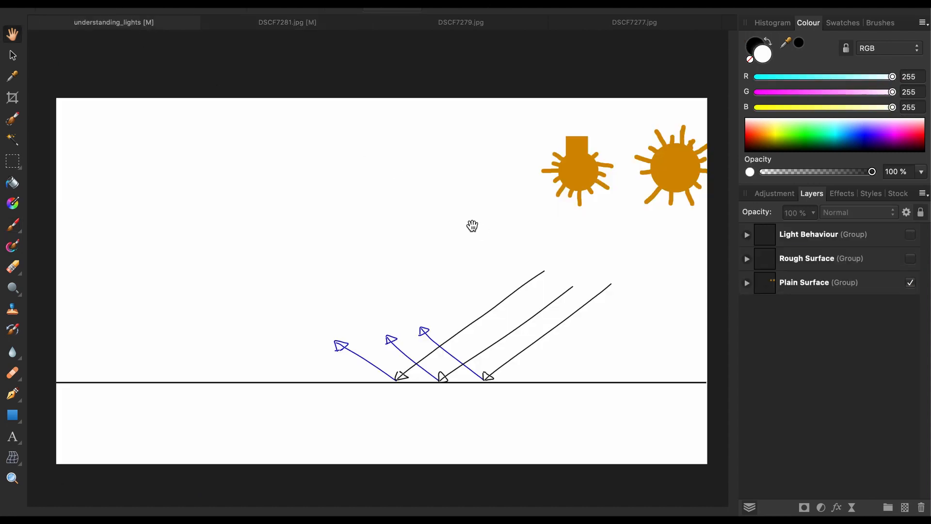
Step: Hide the Plain Surface group, show the Rough Surface group, then return to the kettle photo
click(819, 283)
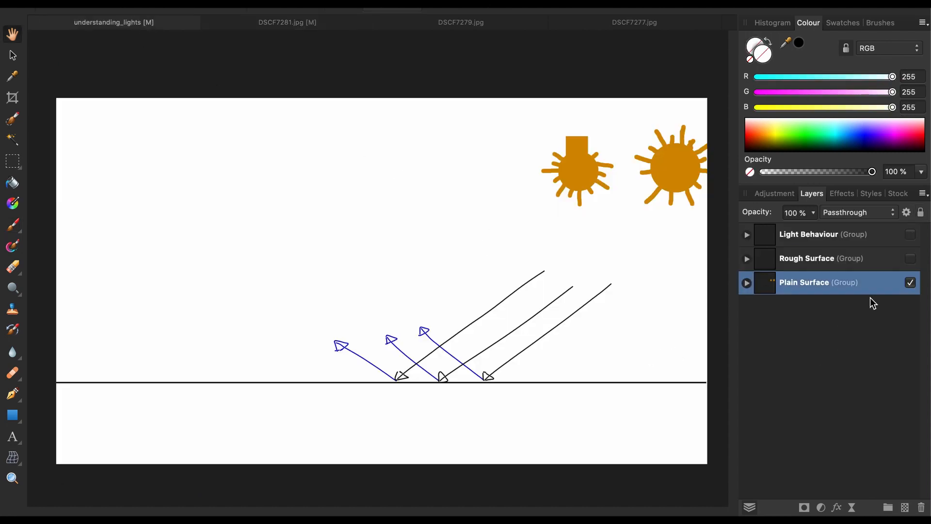
click(910, 282)
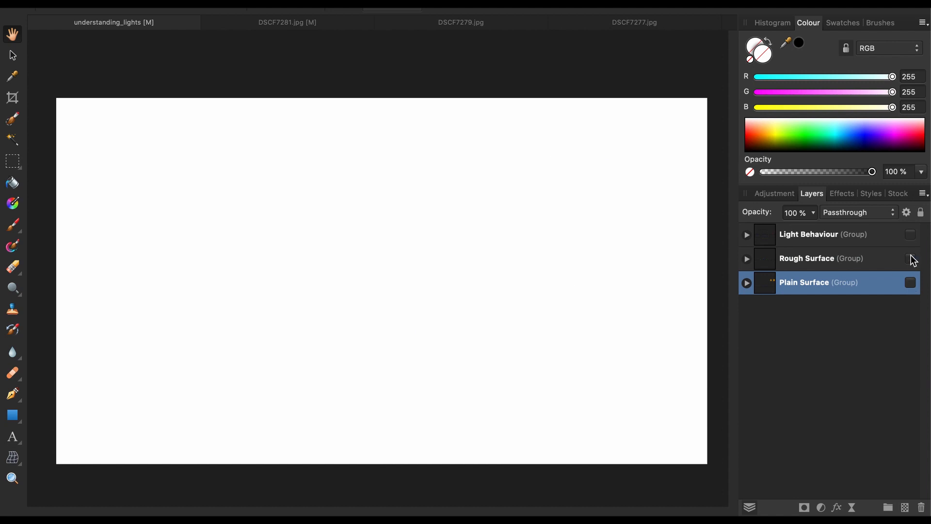
click(910, 258)
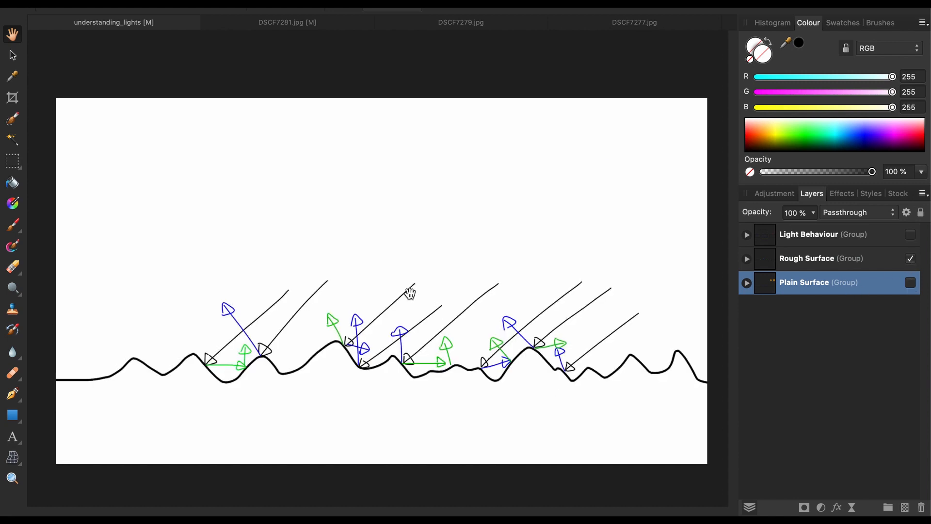
mouse_move(475, 281)
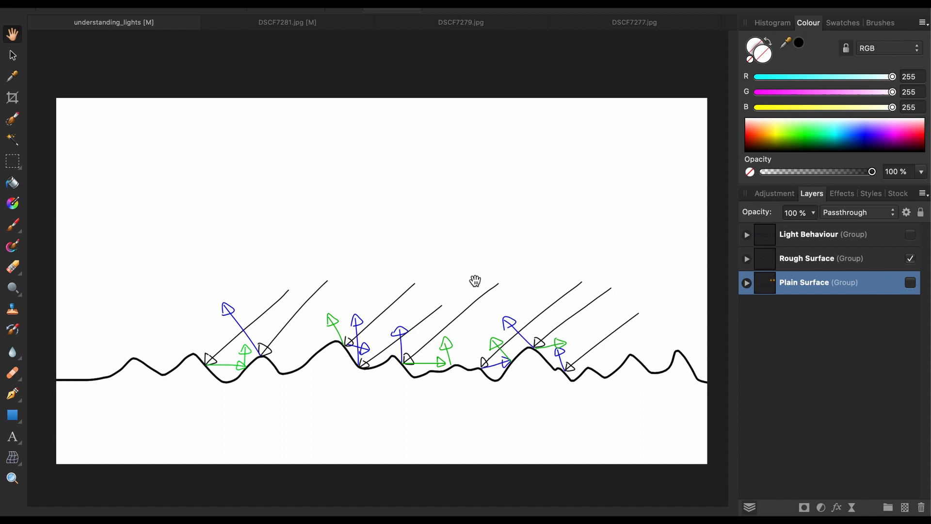
mouse_move(407, 366)
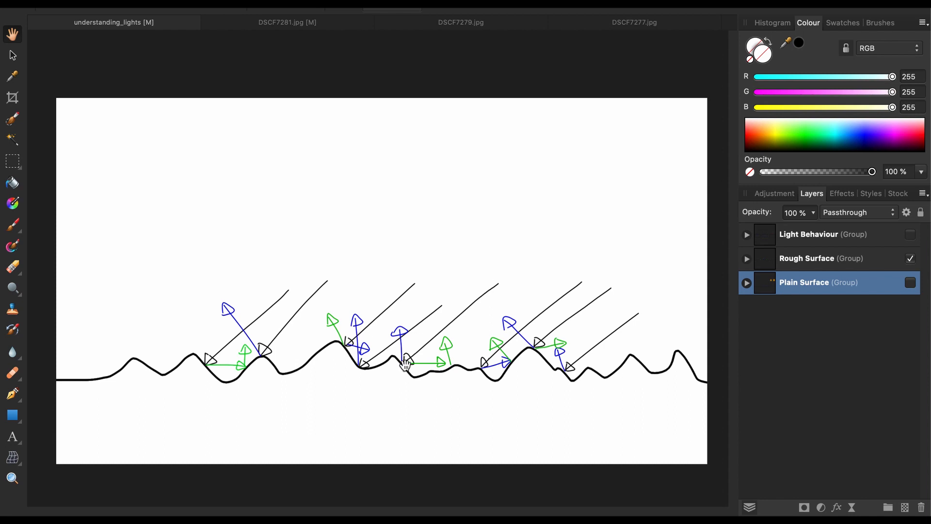
mouse_move(502, 361)
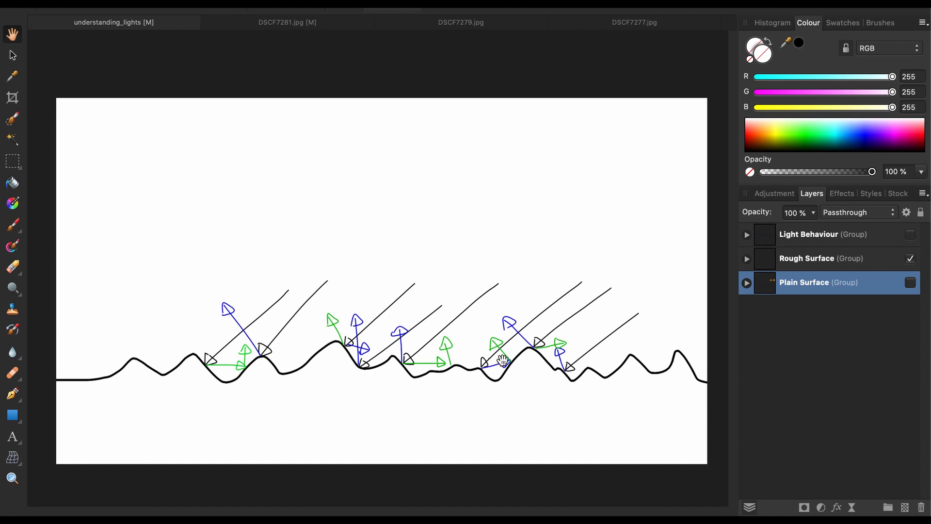
mouse_move(413, 377)
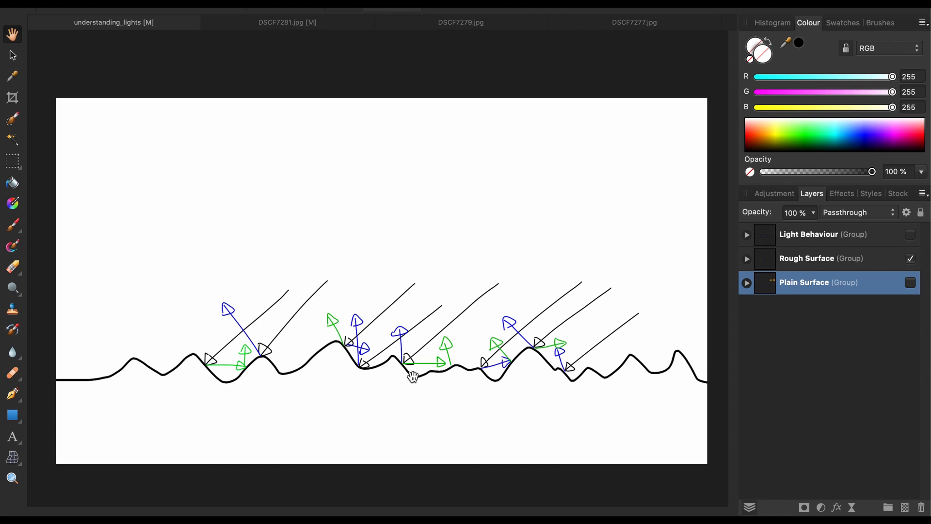
mouse_move(409, 380)
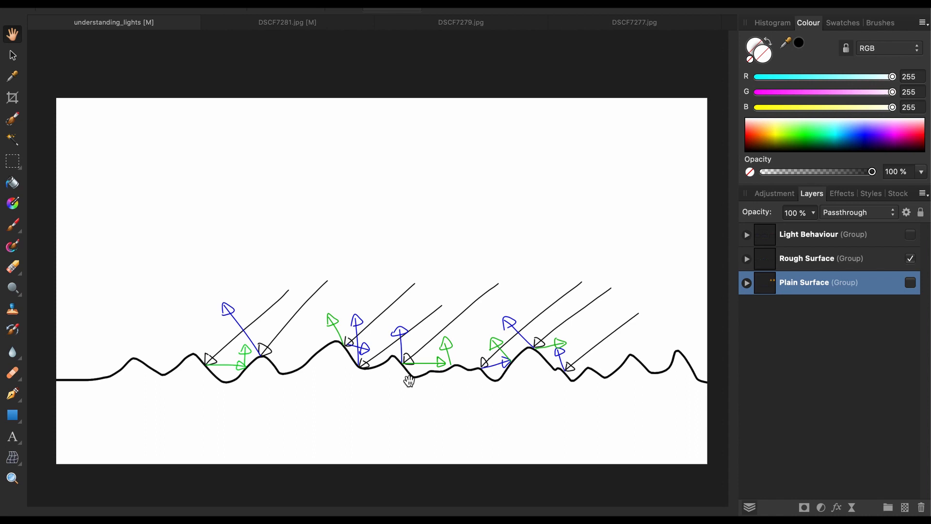
mouse_move(291, 269)
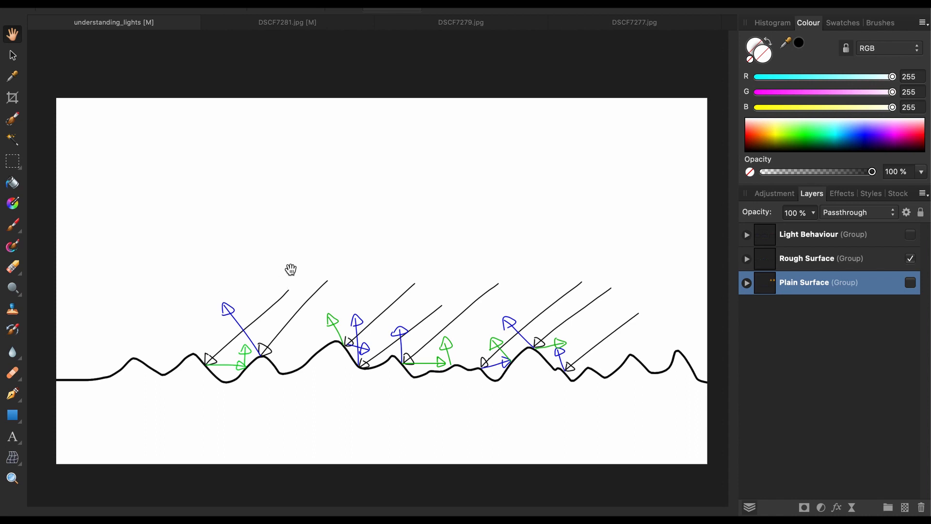
mouse_move(276, 31)
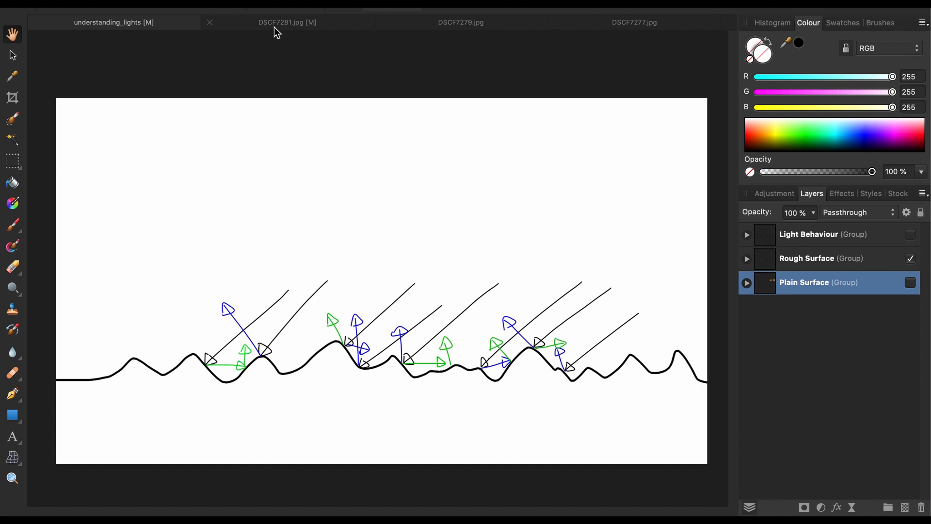
click(287, 23)
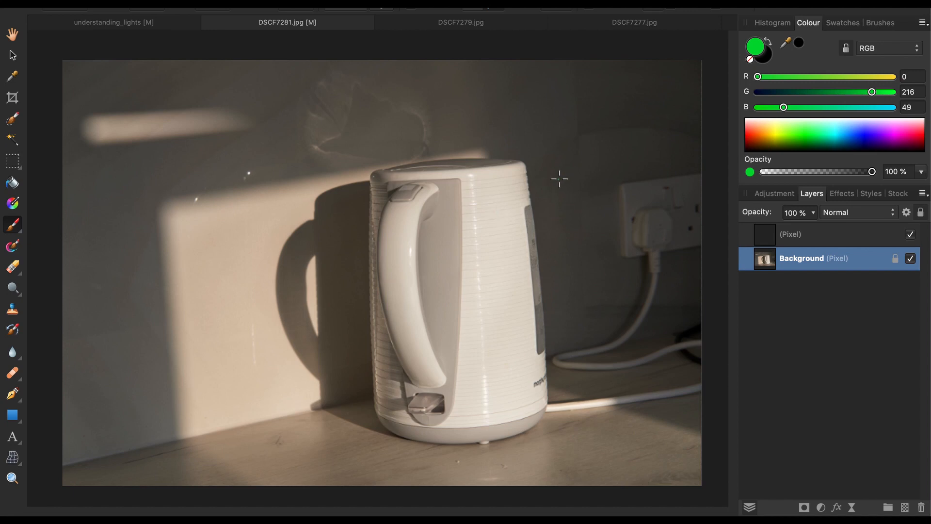
mouse_move(227, 256)
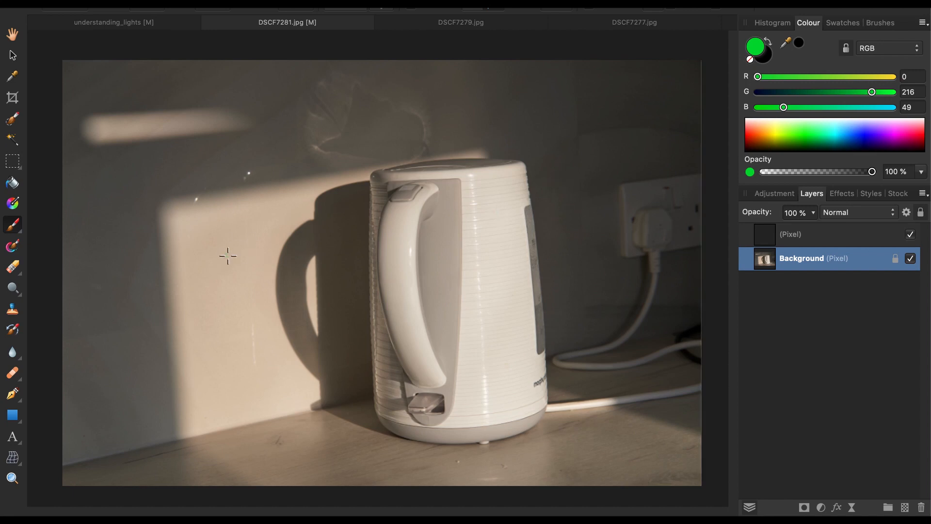
mouse_move(253, 282)
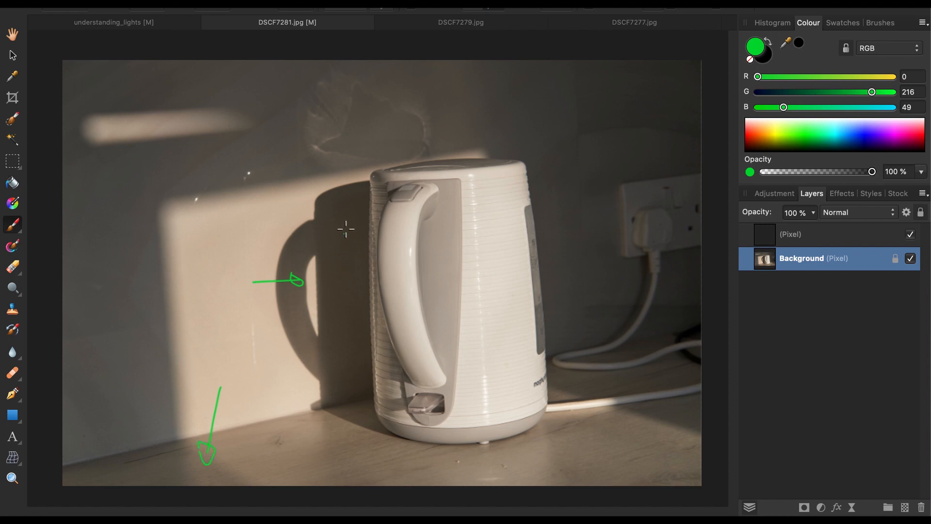
mouse_move(328, 266)
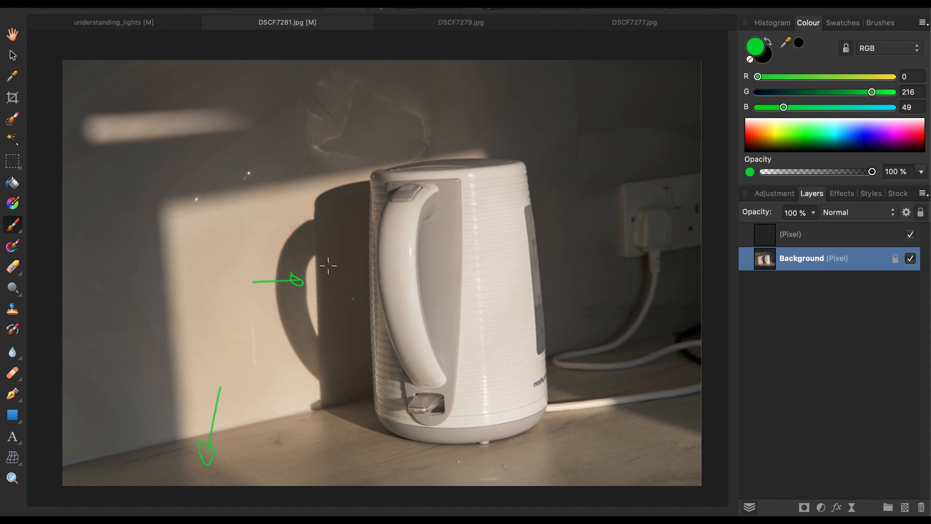
mouse_move(340, 366)
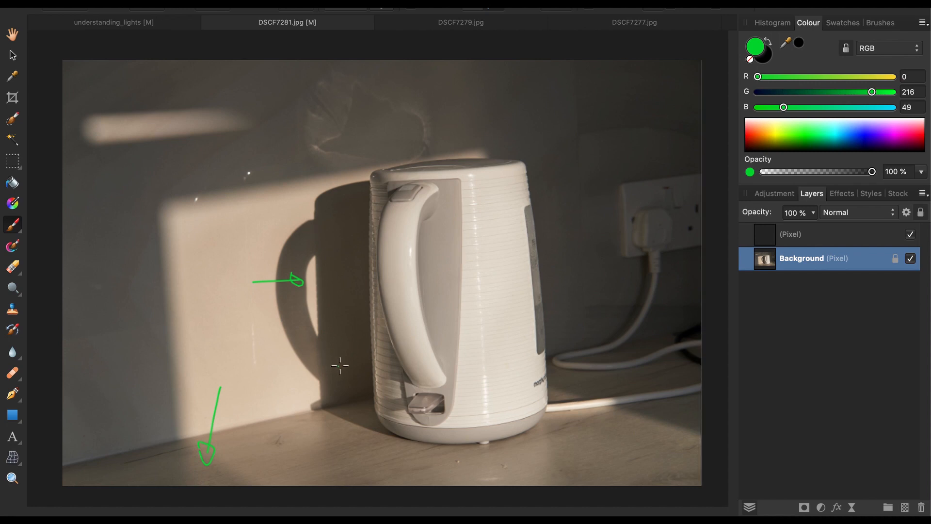
mouse_move(345, 404)
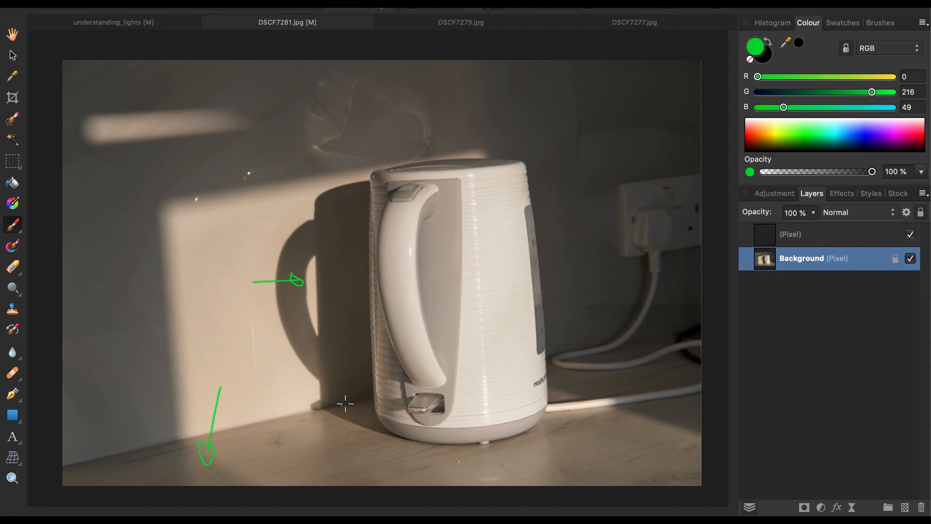
mouse_move(371, 424)
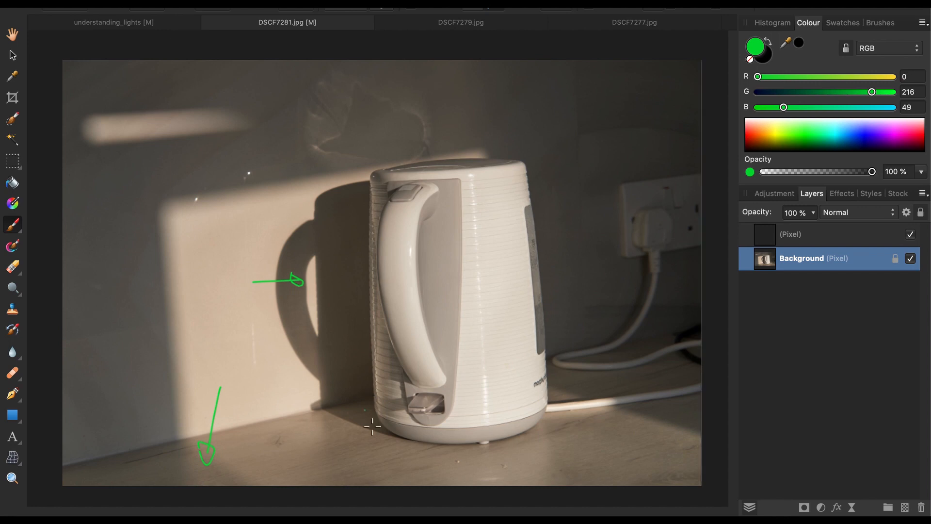
mouse_move(353, 200)
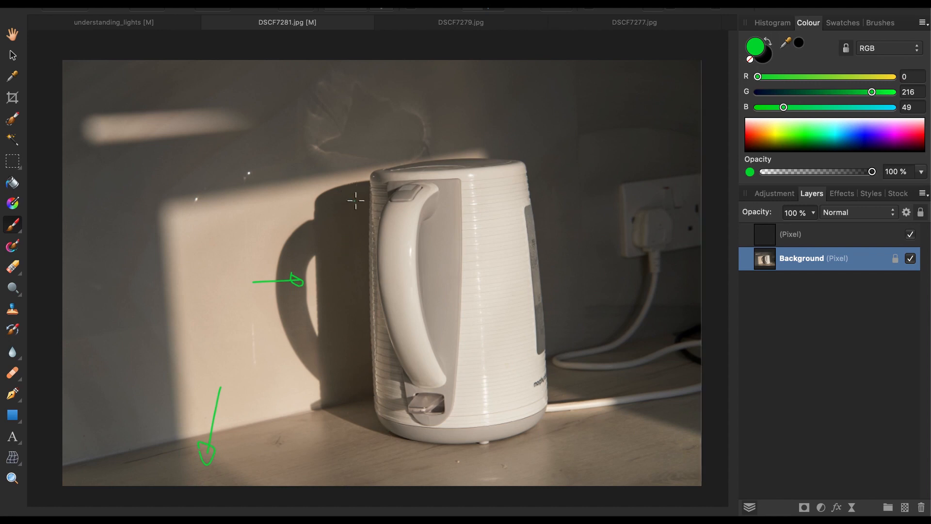
mouse_move(344, 357)
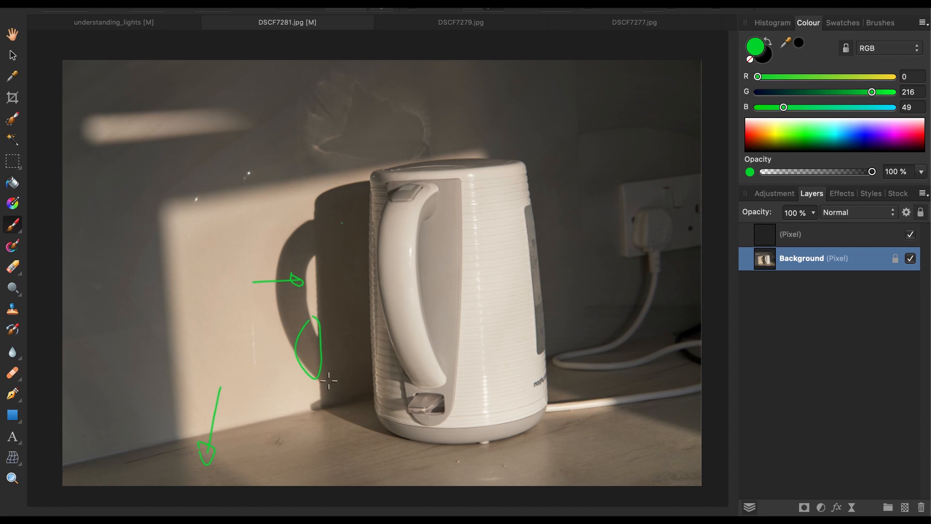
mouse_move(361, 342)
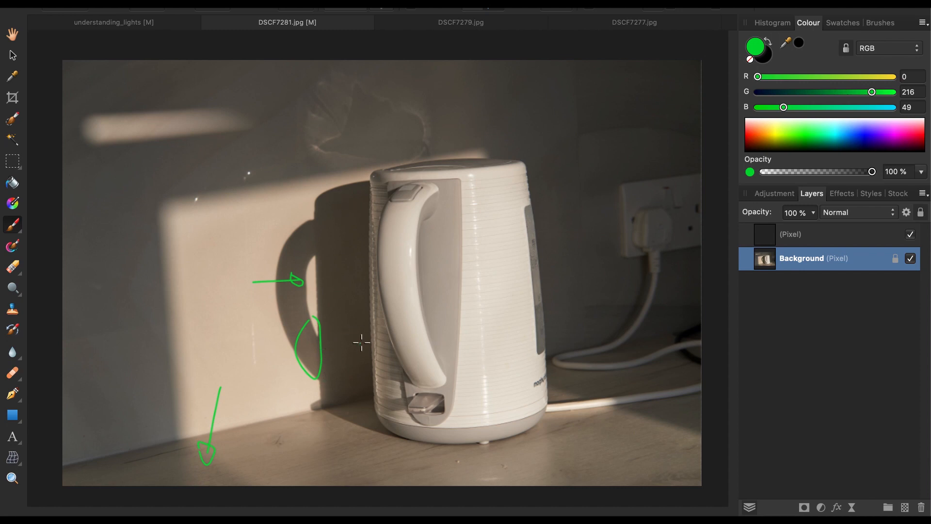
mouse_move(355, 196)
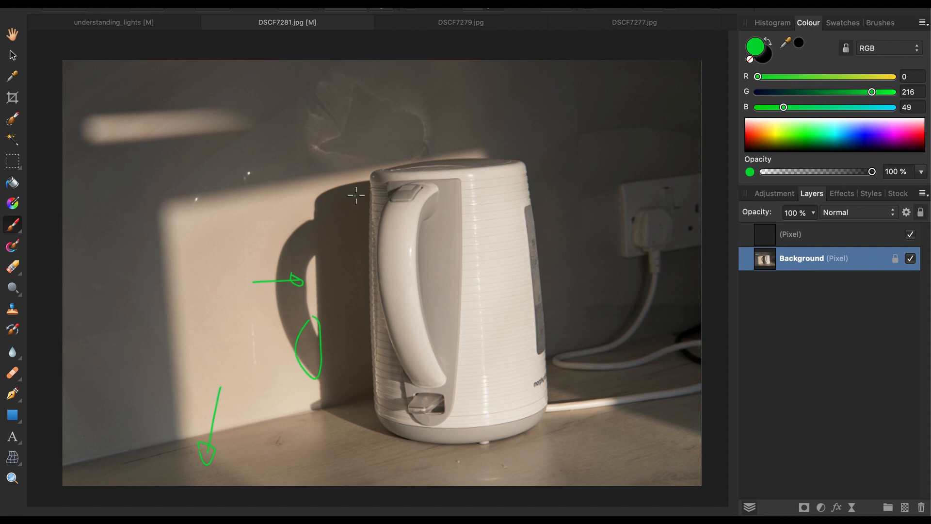
mouse_move(252, 326)
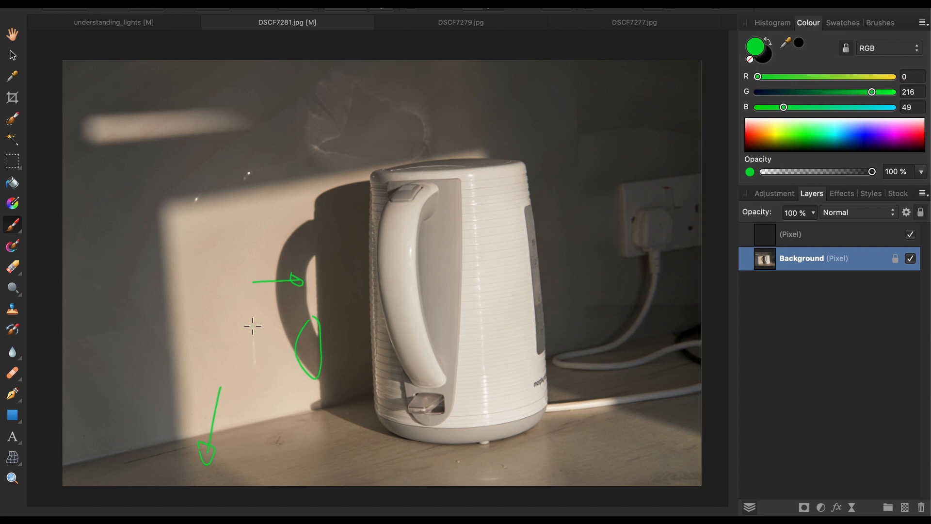
mouse_move(373, 162)
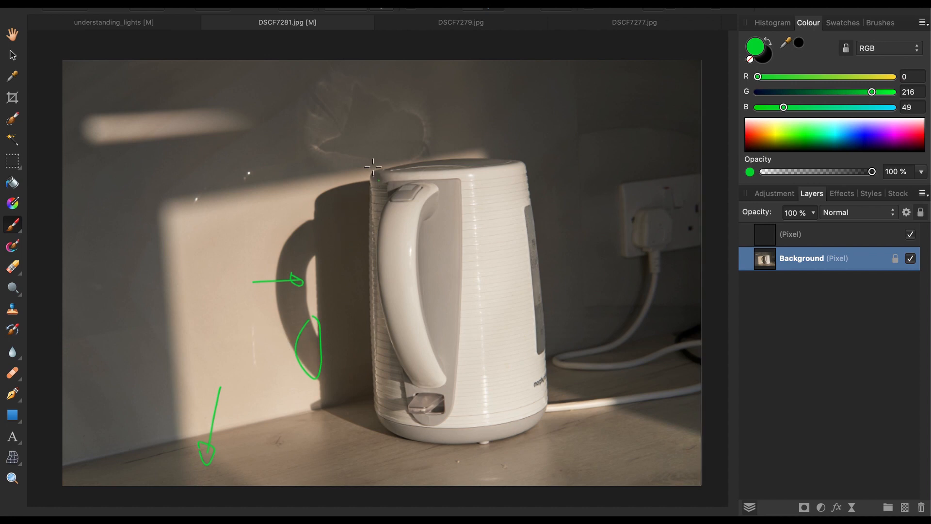
mouse_move(378, 326)
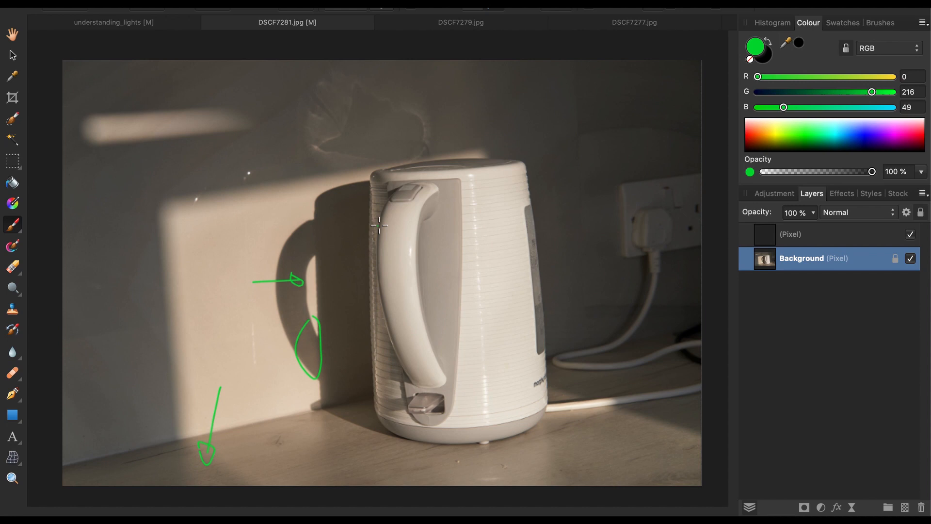
mouse_move(374, 385)
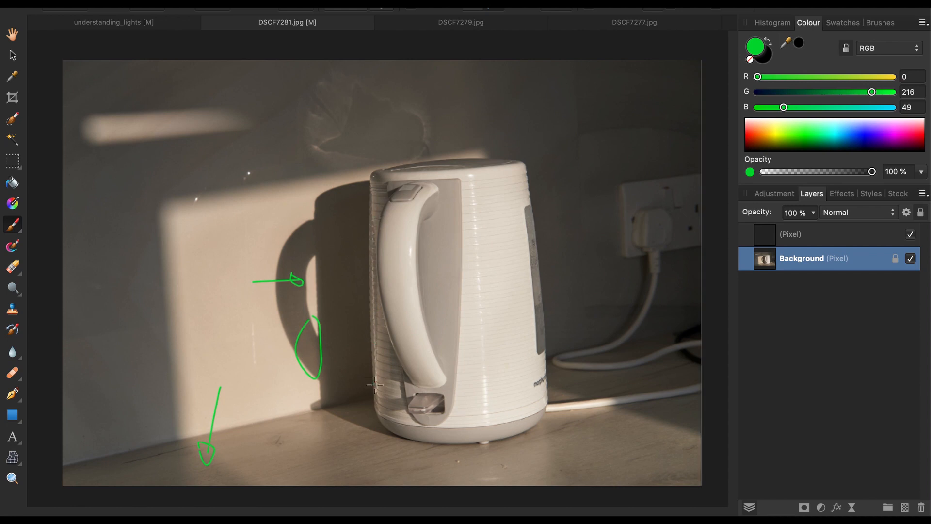
mouse_move(259, 270)
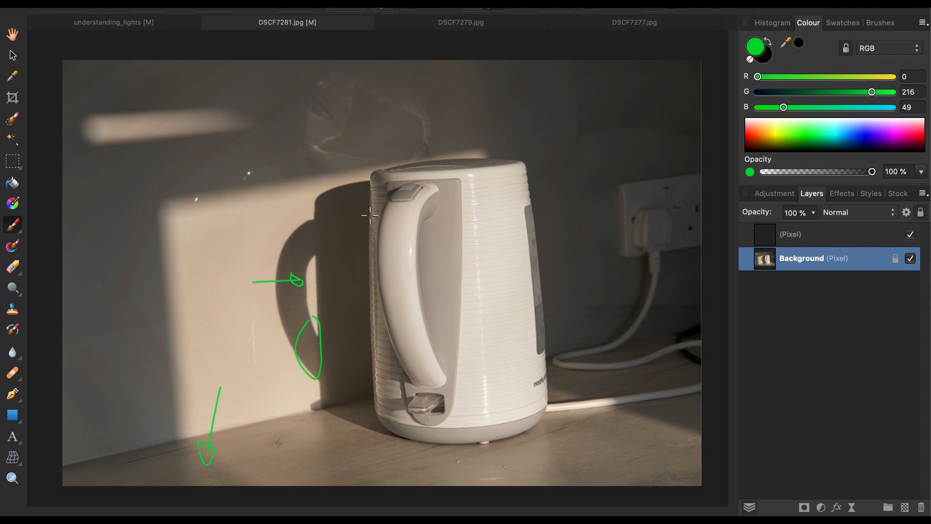
mouse_move(378, 293)
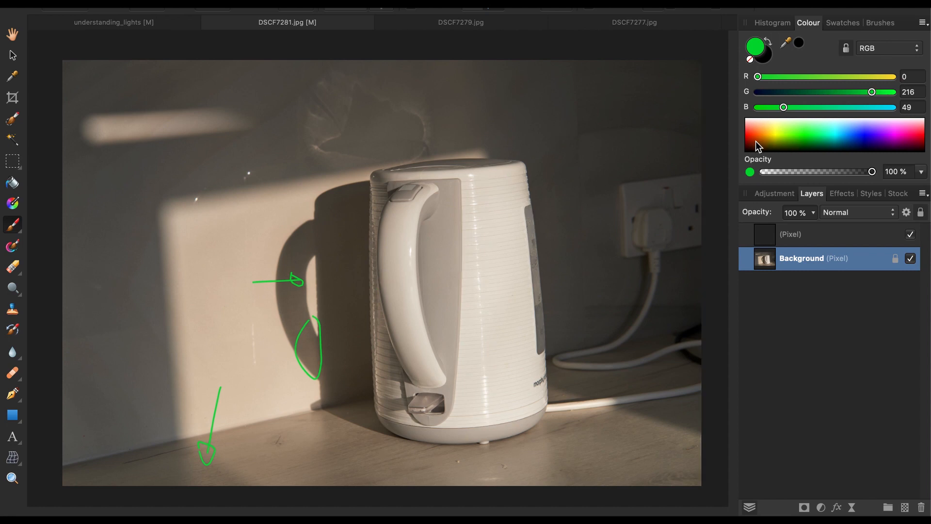
Step: Choose red in the Colour panel for the next strokes
click(371, 275)
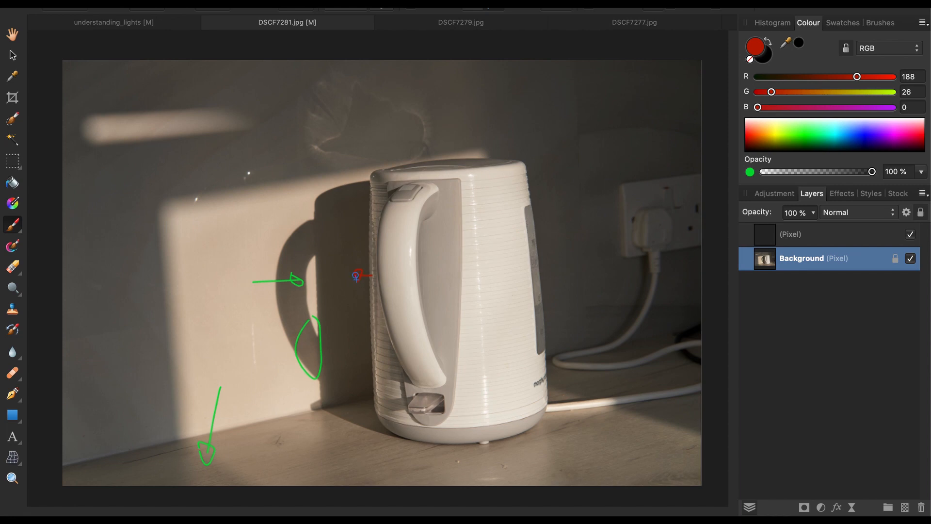
mouse_move(375, 227)
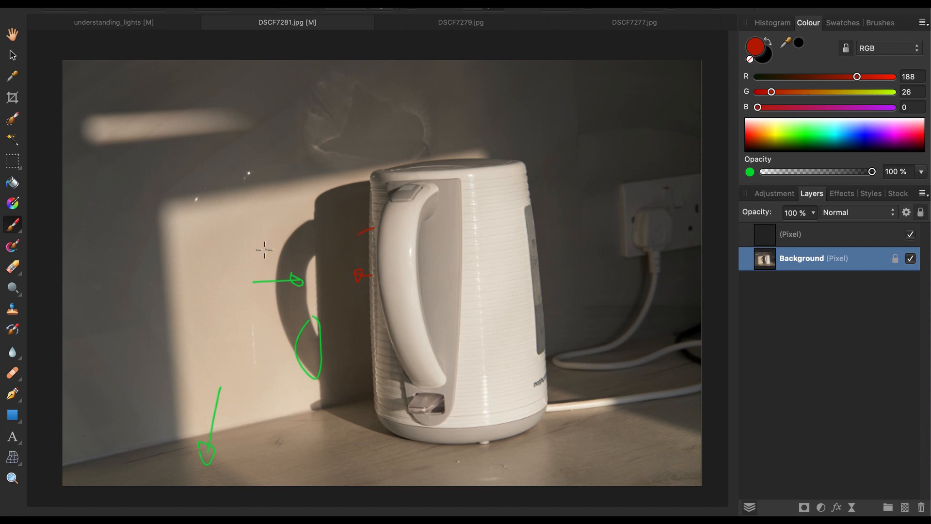
mouse_move(362, 241)
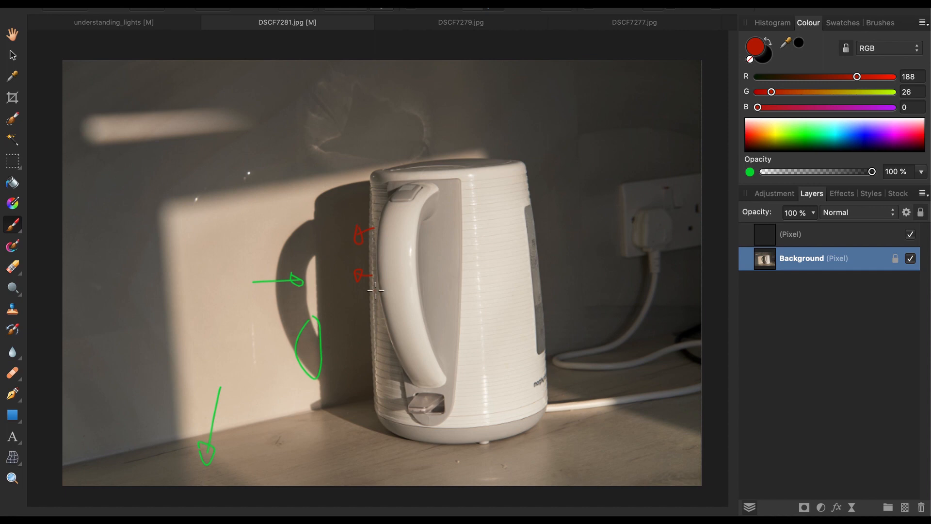
mouse_move(337, 268)
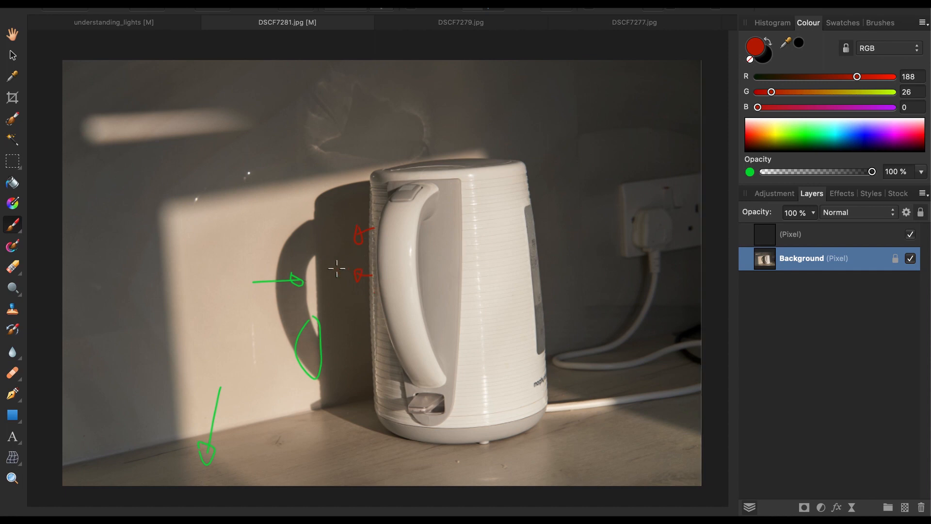
mouse_move(371, 282)
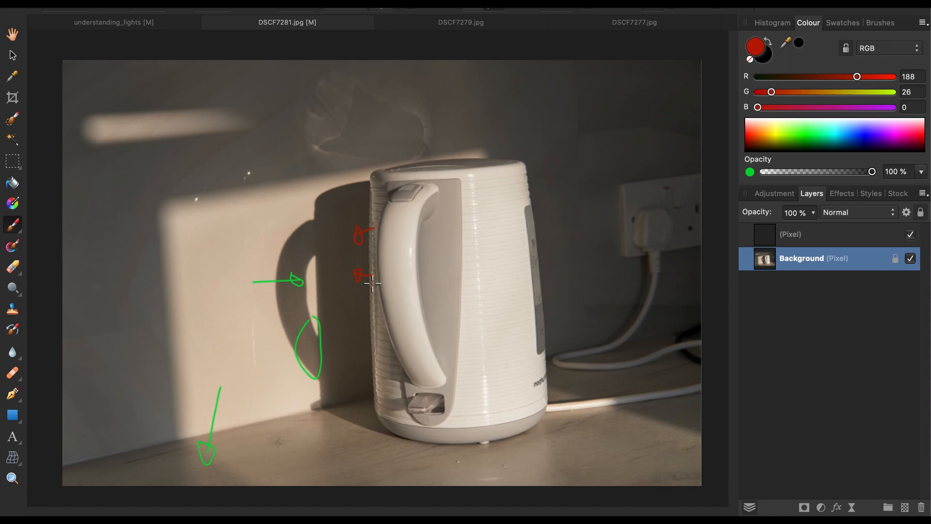
mouse_move(373, 299)
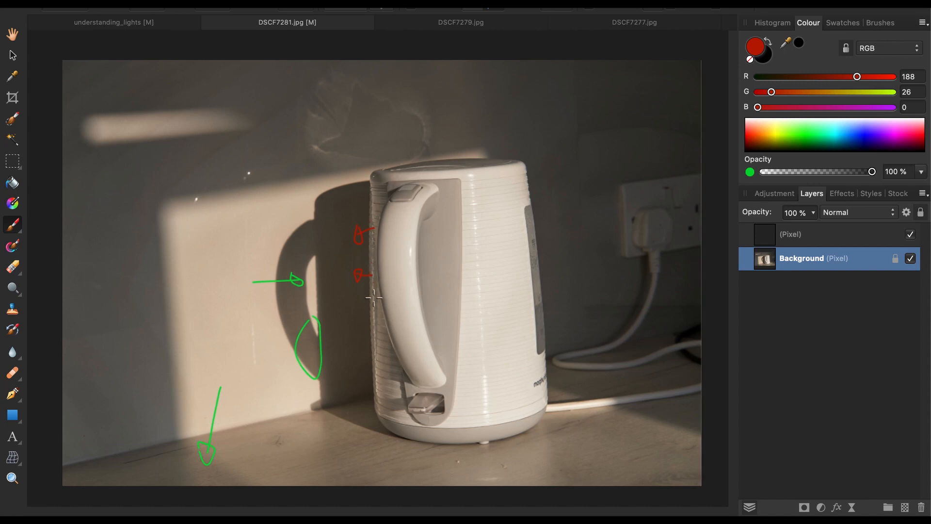
mouse_move(369, 283)
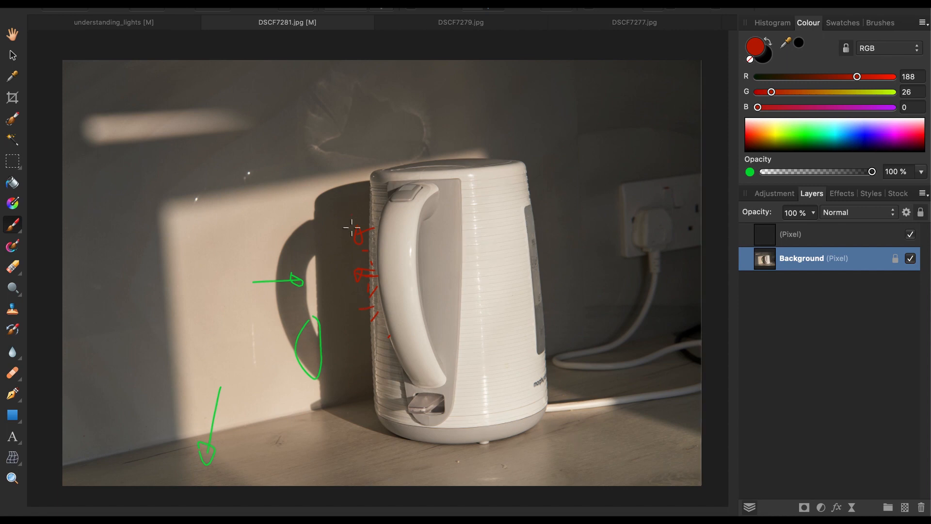
mouse_move(347, 179)
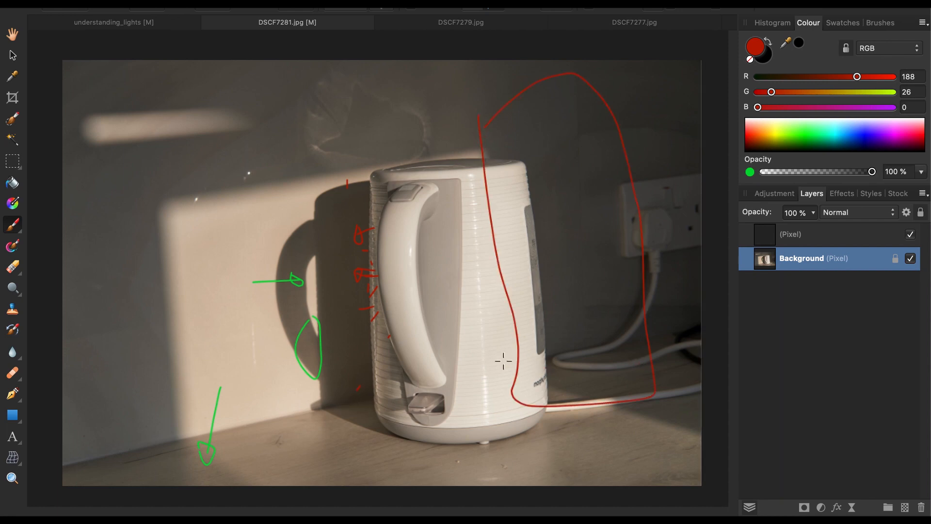
mouse_move(578, 354)
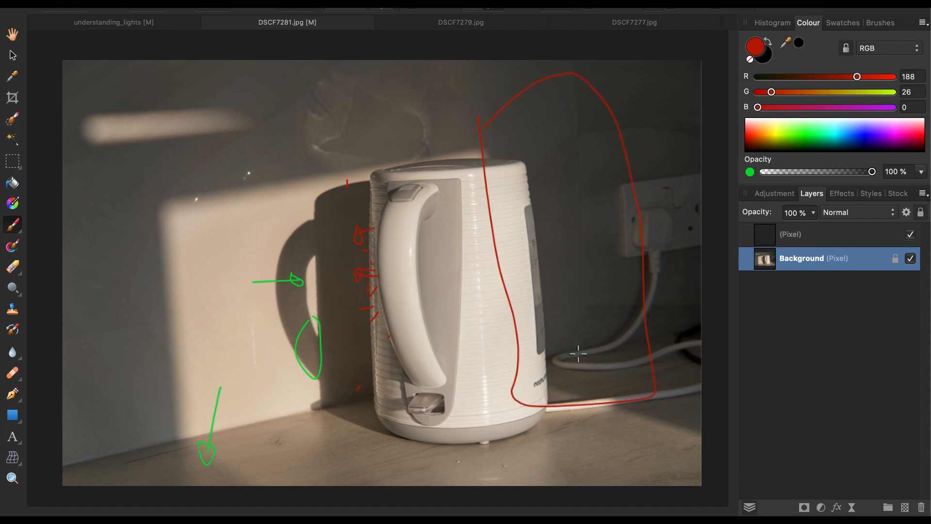
mouse_move(514, 208)
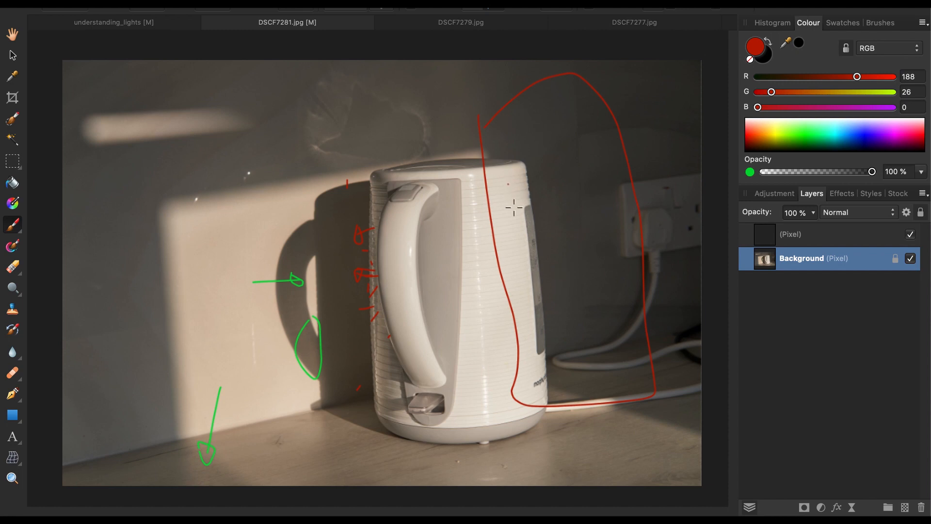
mouse_move(528, 250)
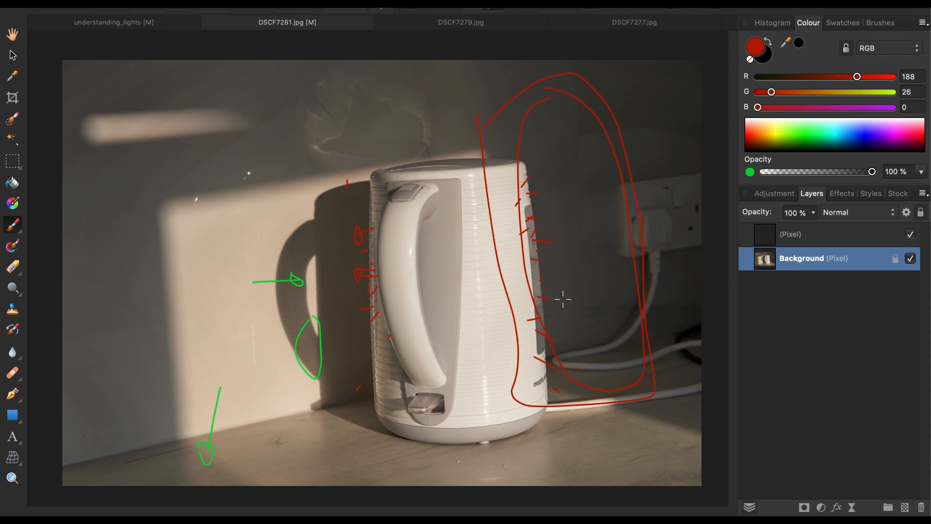
Step: Check the understanding_lights diagram, then return to the DSCF7281.jpg kettle photo
click(114, 22)
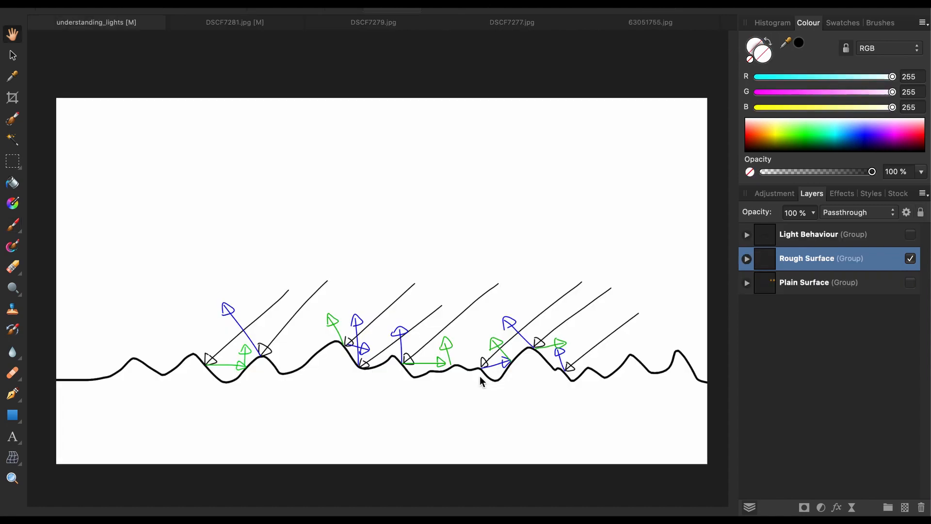
mouse_move(481, 367)
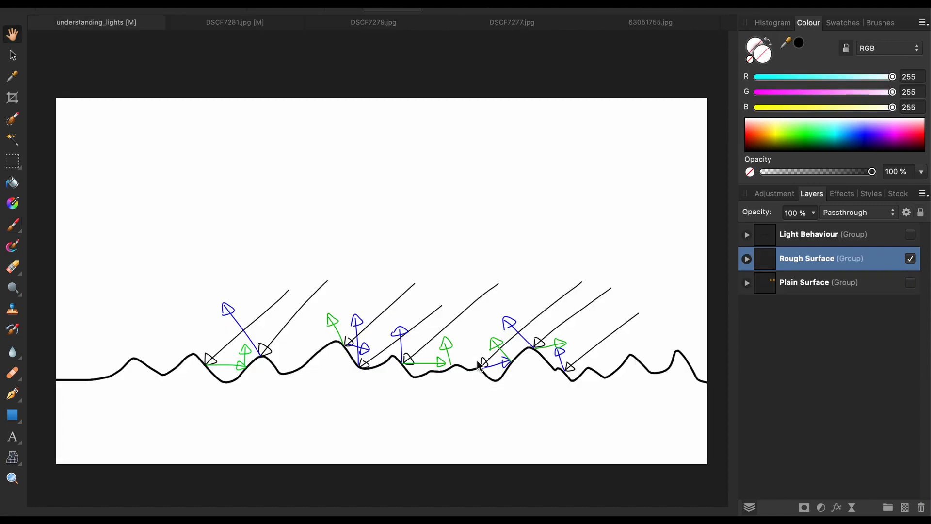
mouse_move(424, 195)
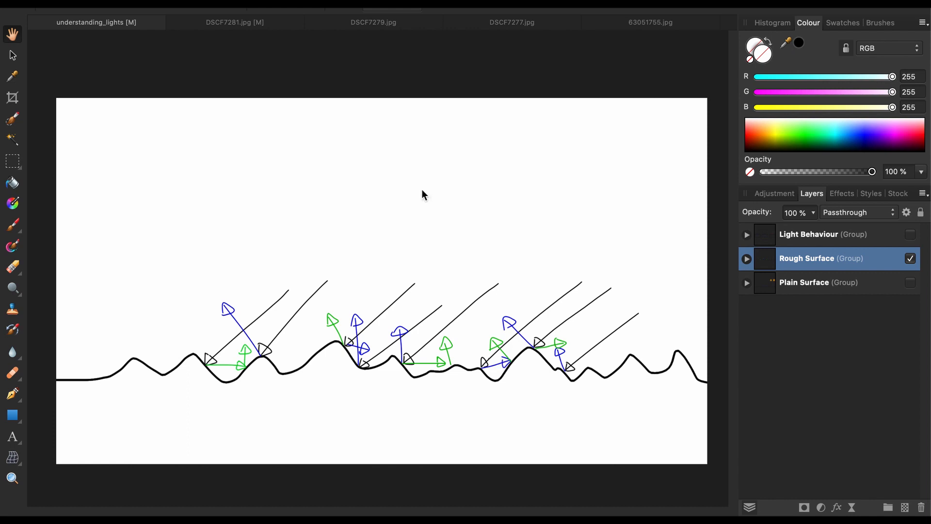
click(234, 22)
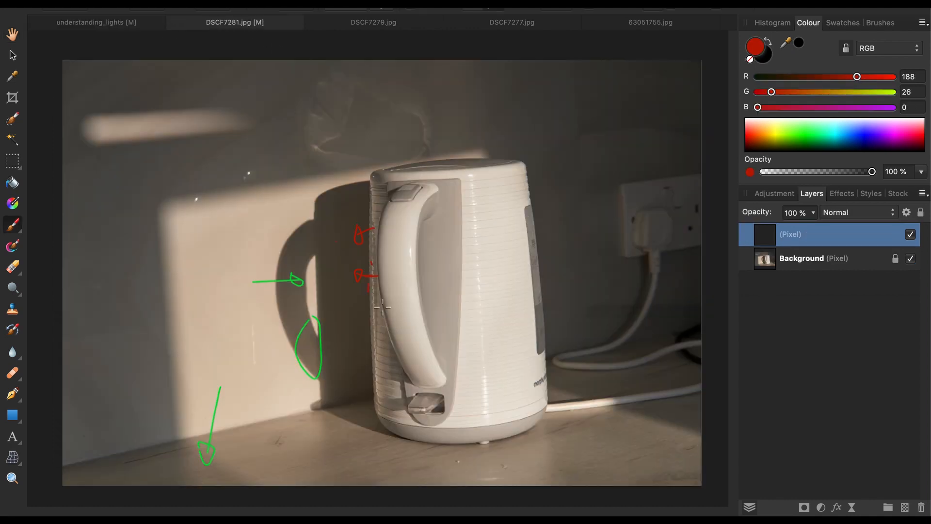